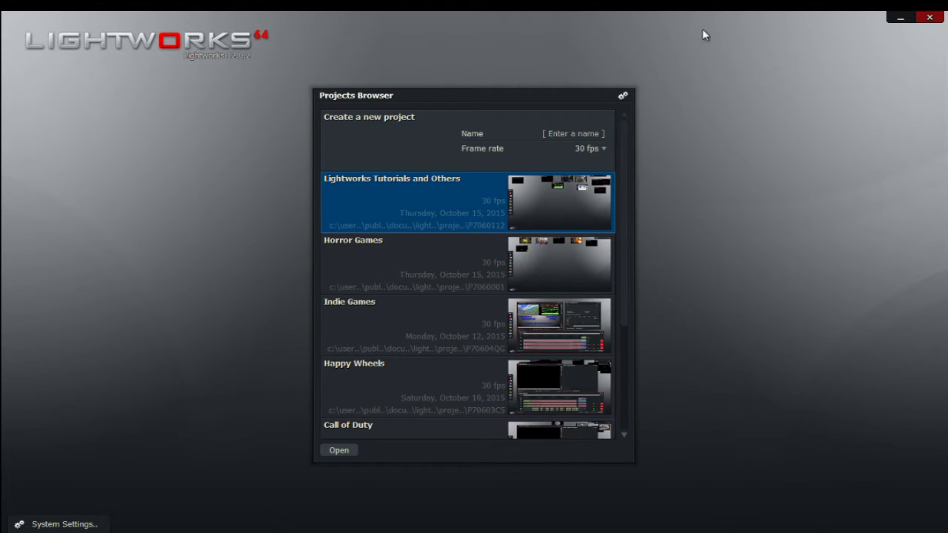
mouse_move(708, 33)
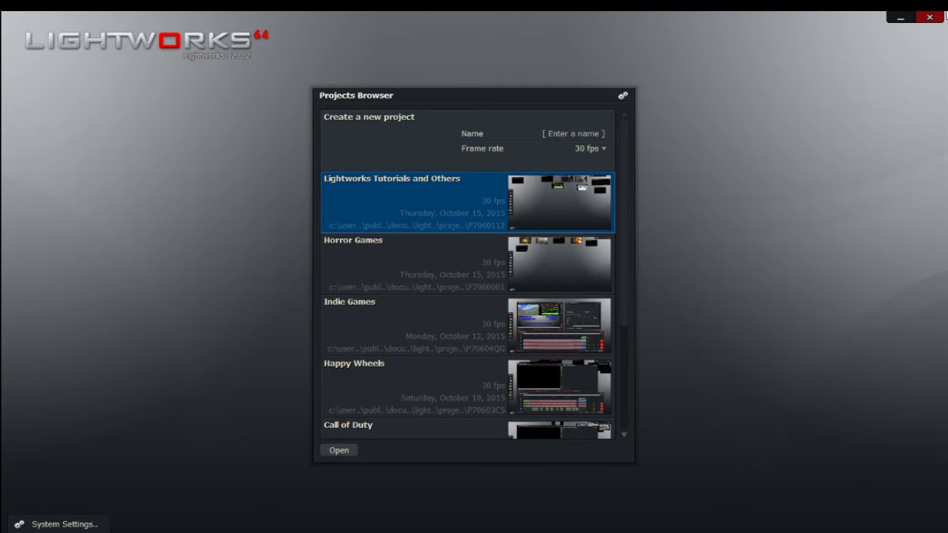
mouse_move(930, 16)
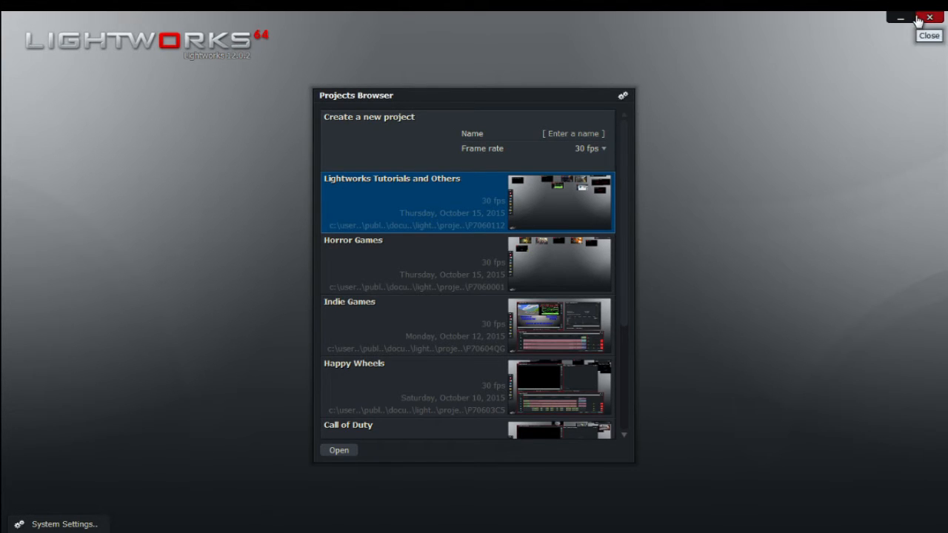
mouse_move(802, 178)
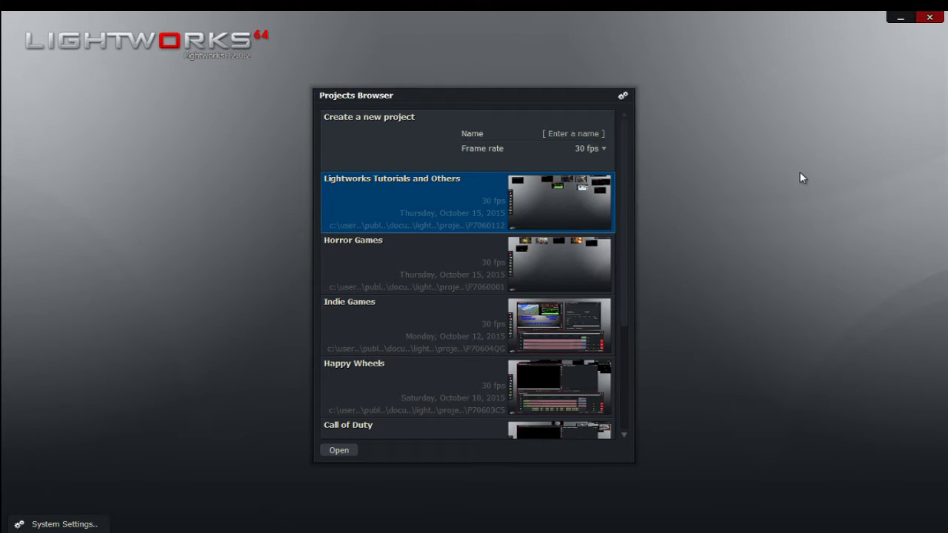
mouse_move(62, 166)
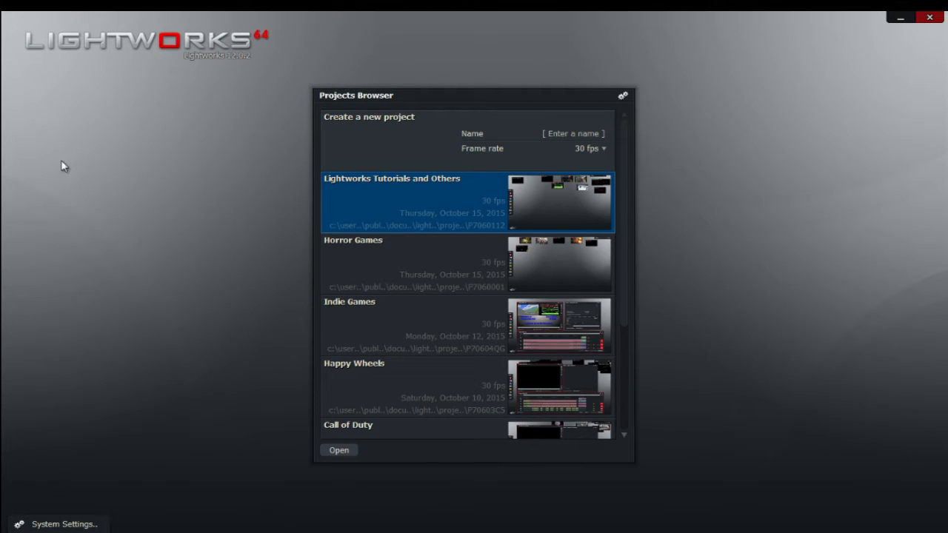
mouse_move(59, 404)
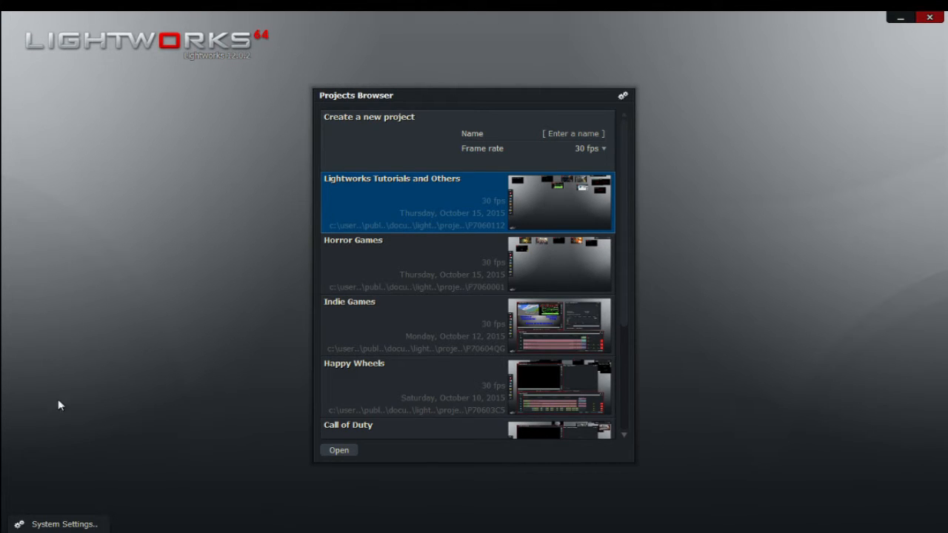
- Start a new project and name it 'Lightwork Tutorial'
click(65, 524)
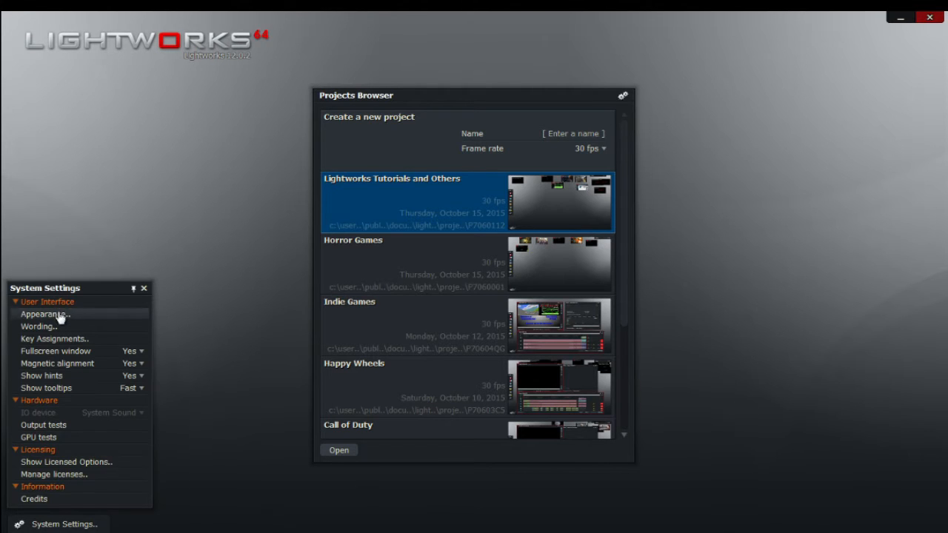
mouse_move(87, 290)
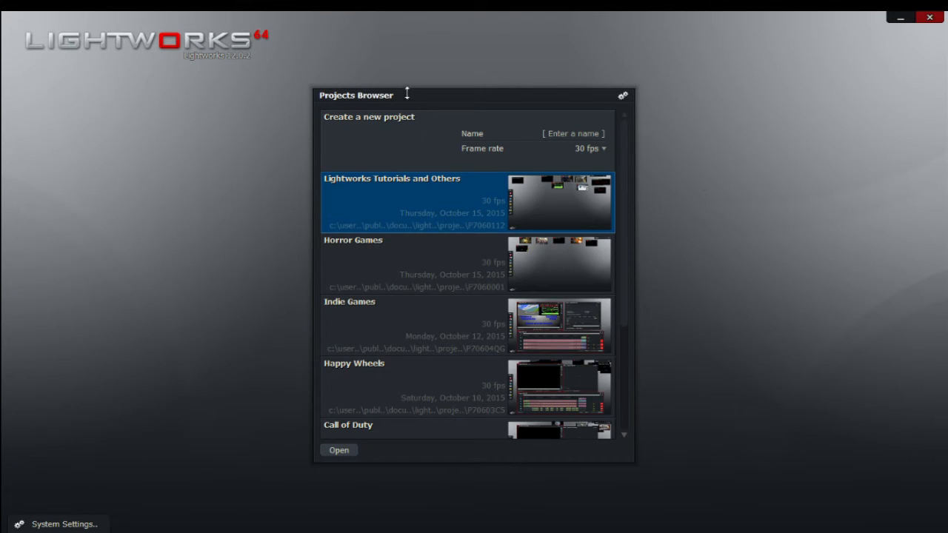
mouse_move(340, 85)
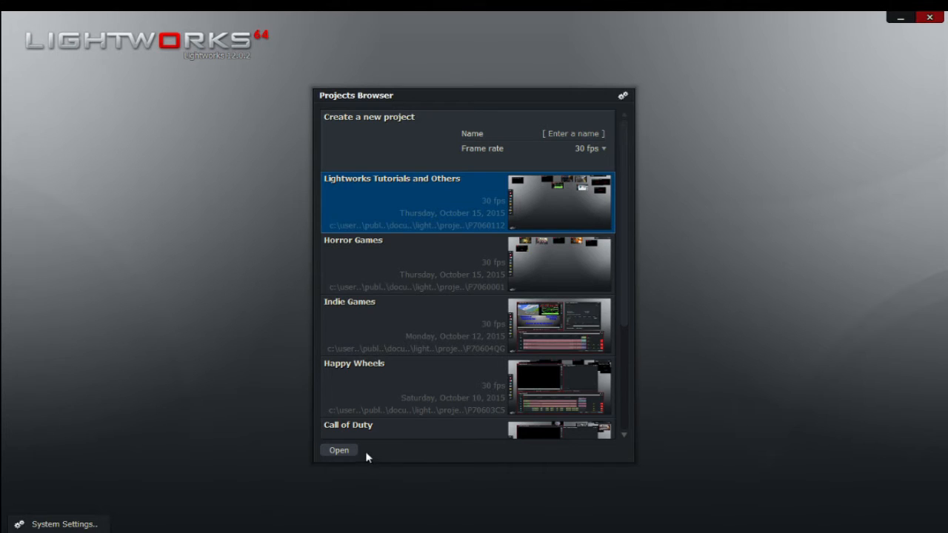
mouse_move(350, 101)
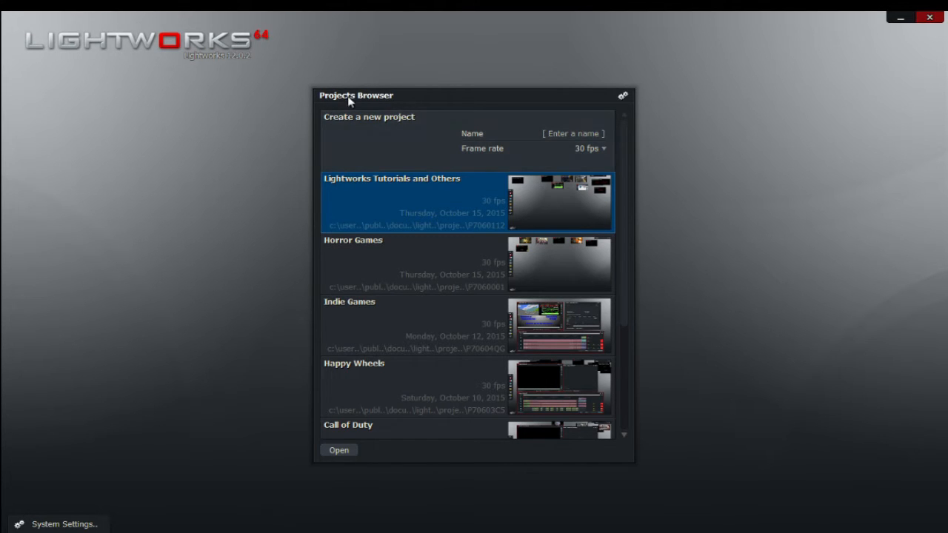
scroll(down, 3)
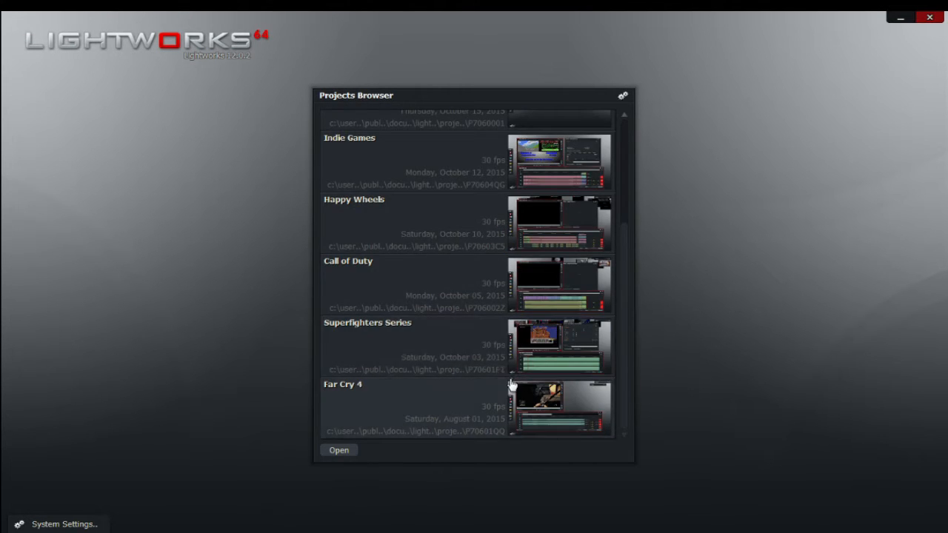
scroll(up, 3)
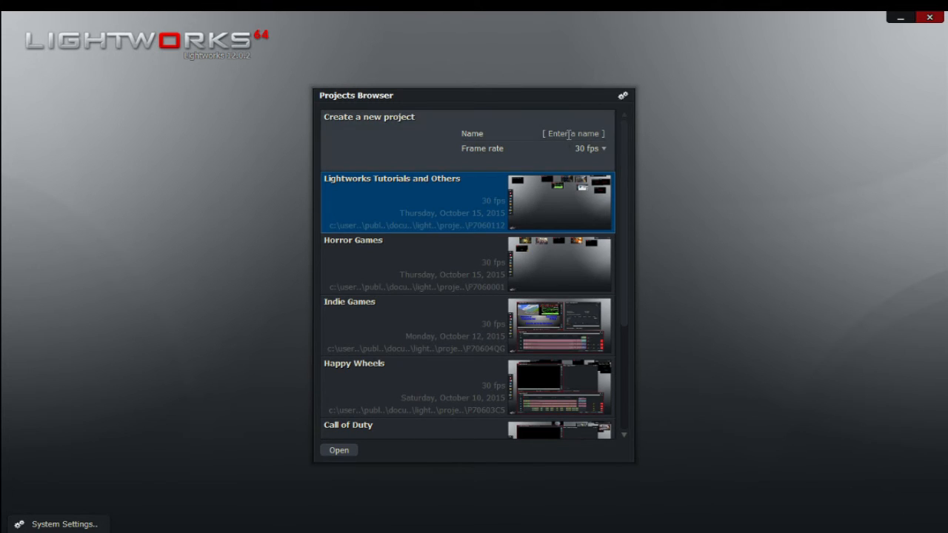
click(570, 133)
text(L)
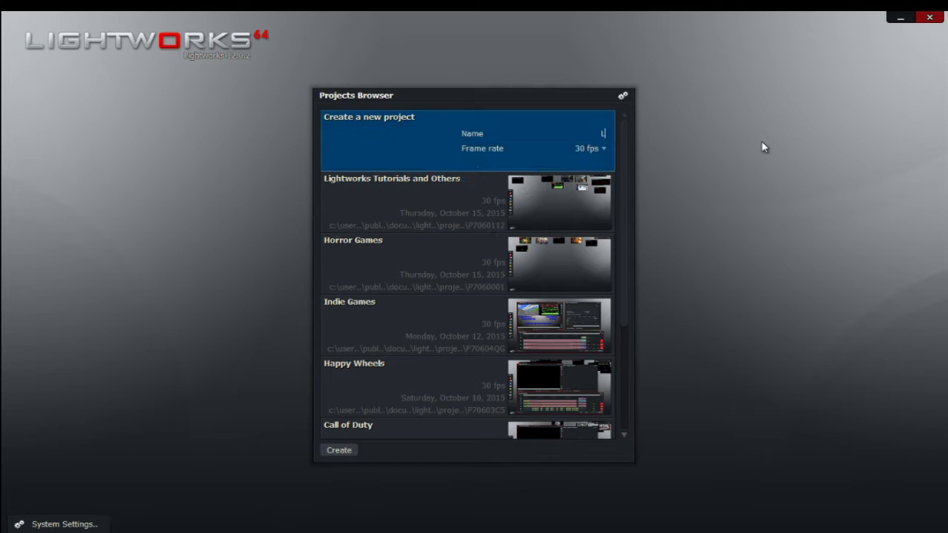
text(ightwork Tutorial)
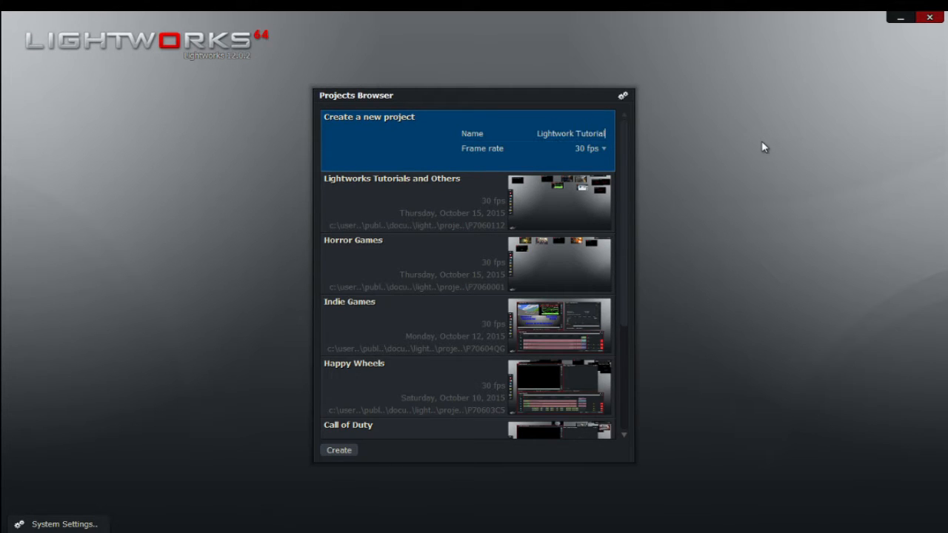
- Keep the frame rate at 30 fps and create the project
click(589, 148)
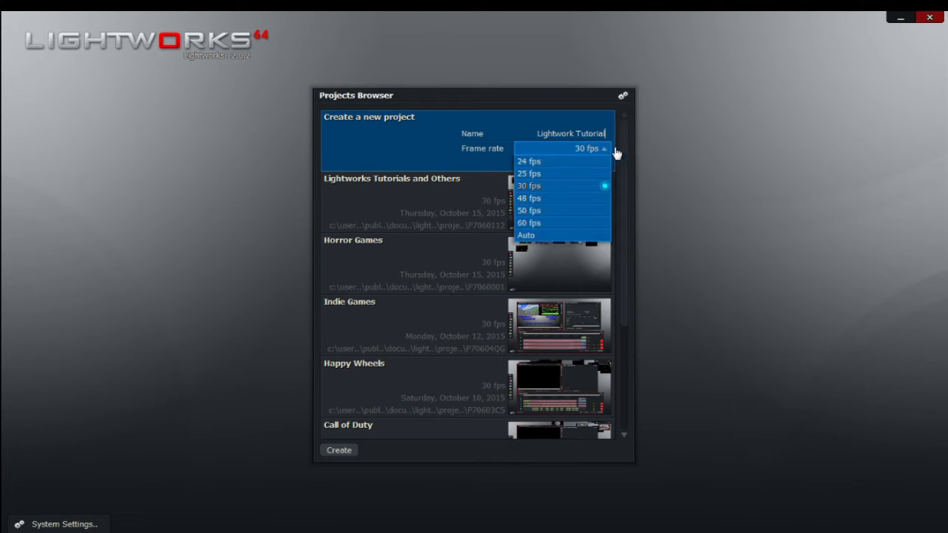
mouse_move(551, 185)
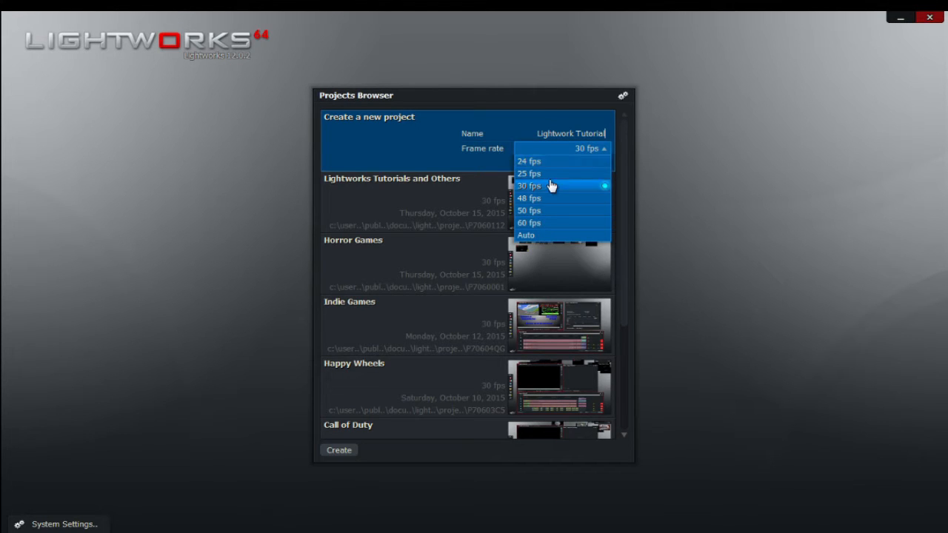
mouse_move(549, 178)
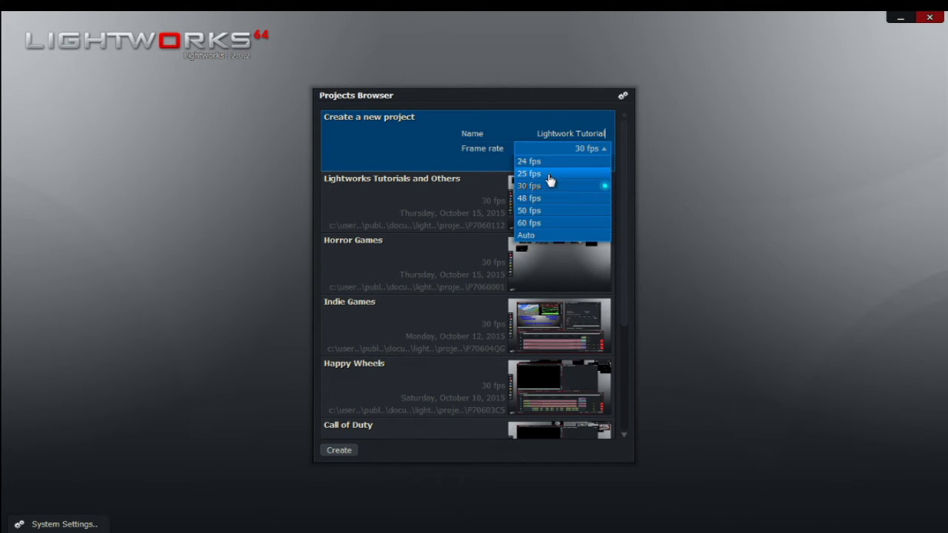
mouse_move(545, 246)
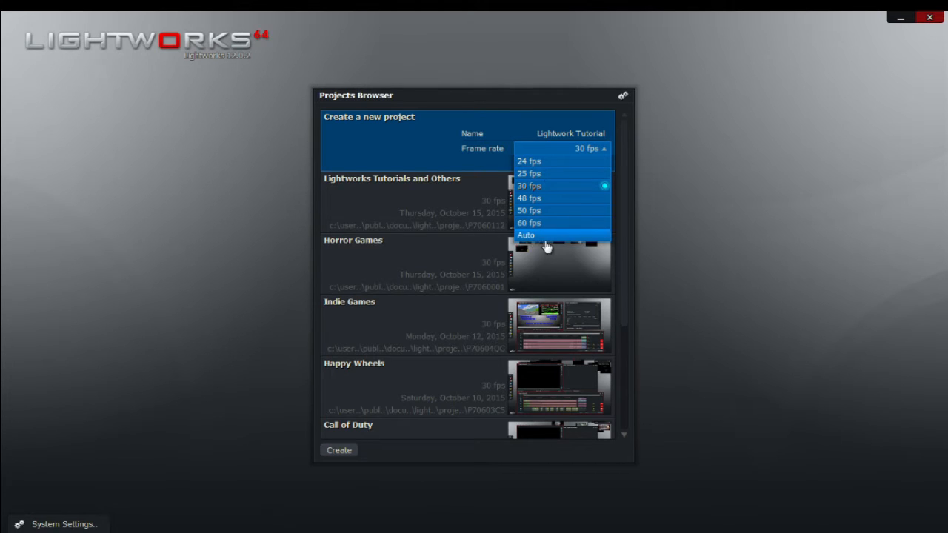
mouse_move(530, 243)
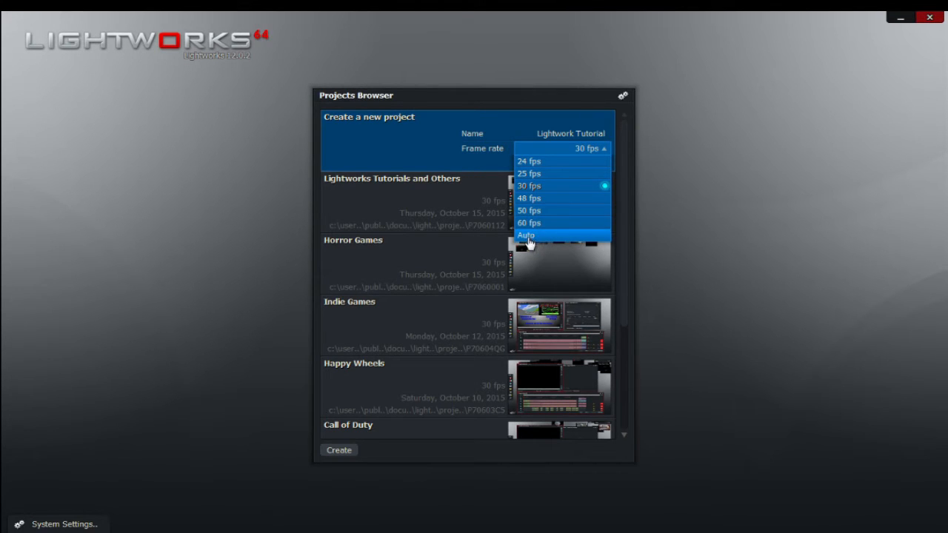
click(527, 186)
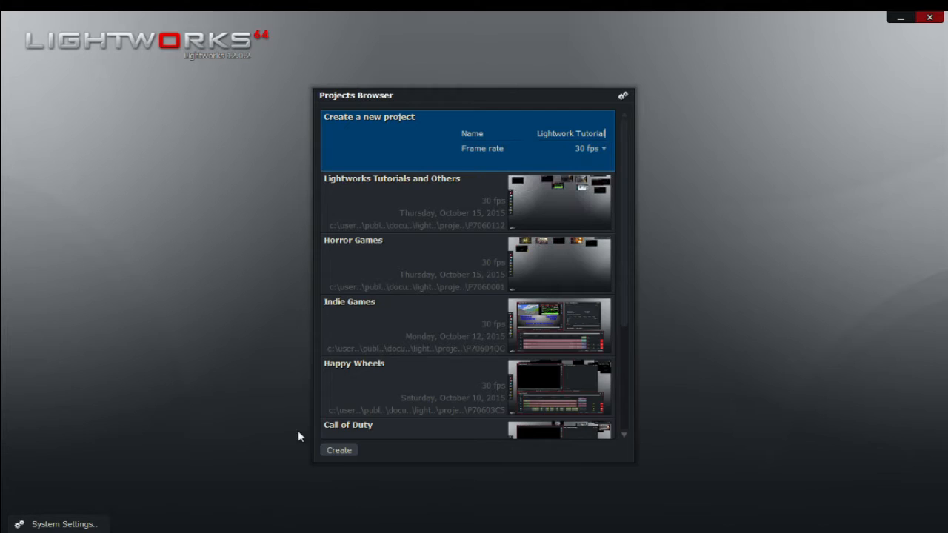
click(337, 450)
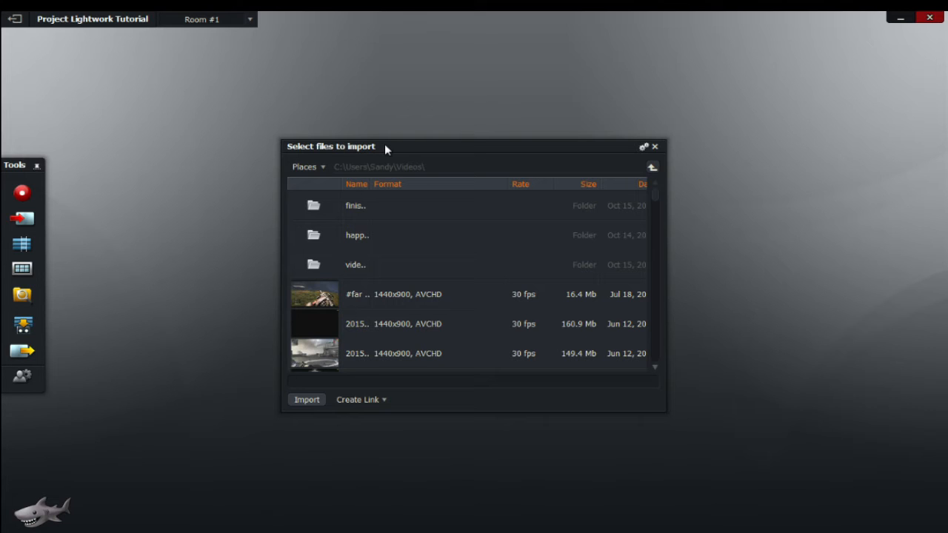
mouse_move(362, 290)
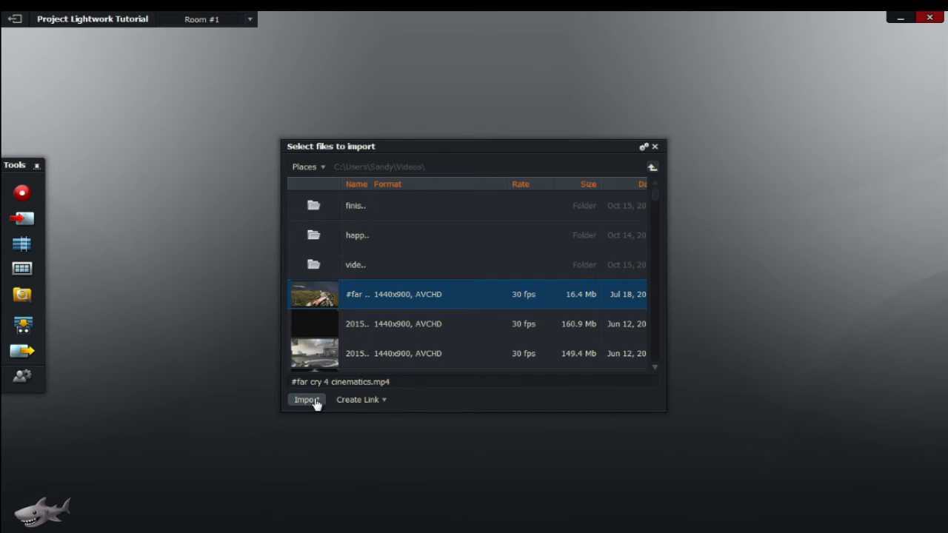
- Import the far cry 4 cinematics clip and show it in the Recent bin listing
click(305, 400)
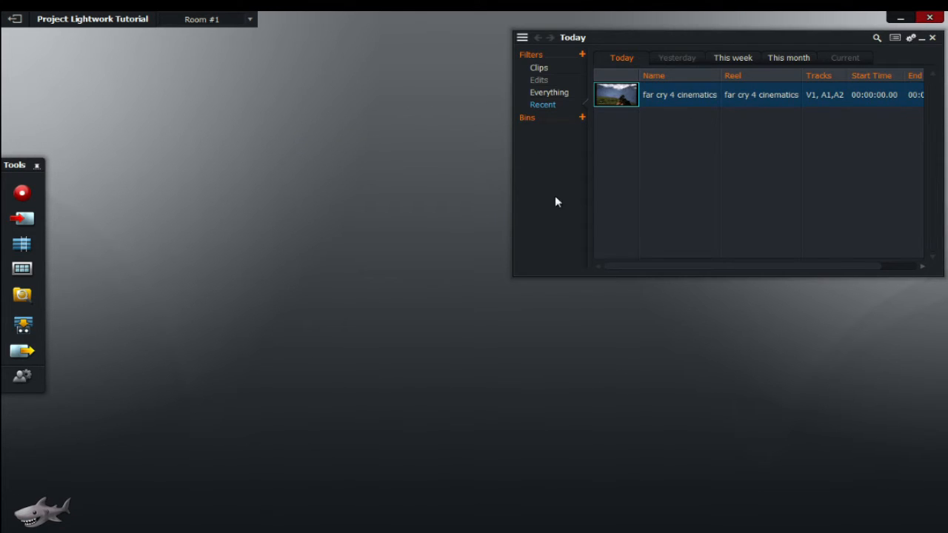
mouse_move(659, 27)
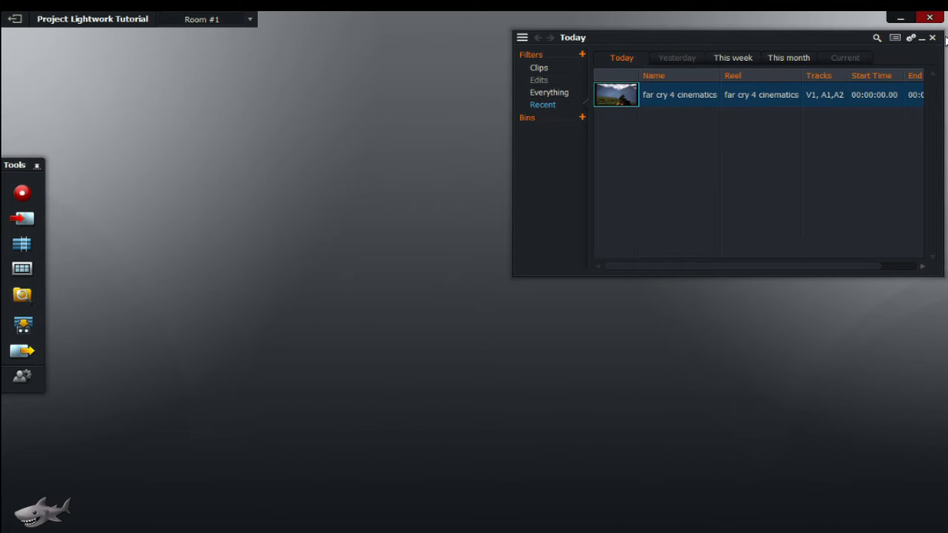
mouse_move(850, 172)
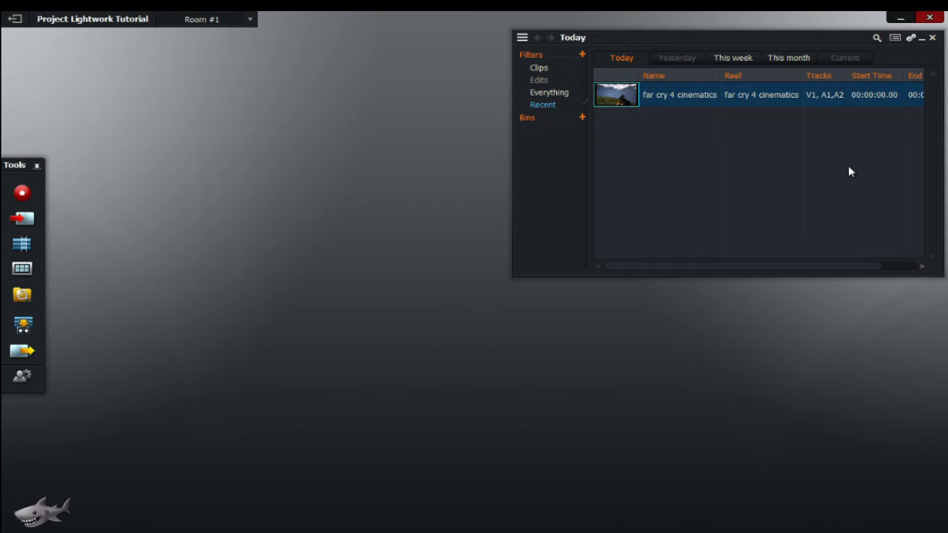
mouse_move(669, 67)
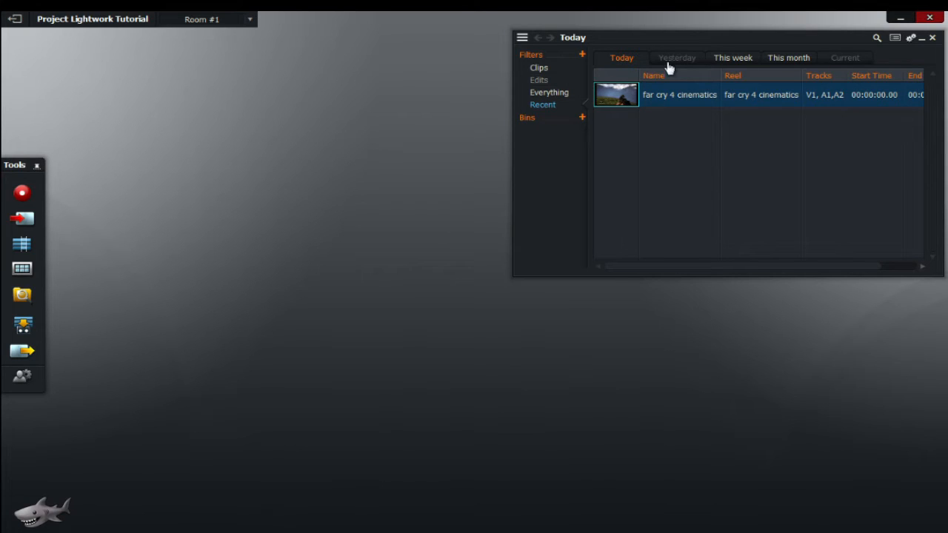
click(731, 58)
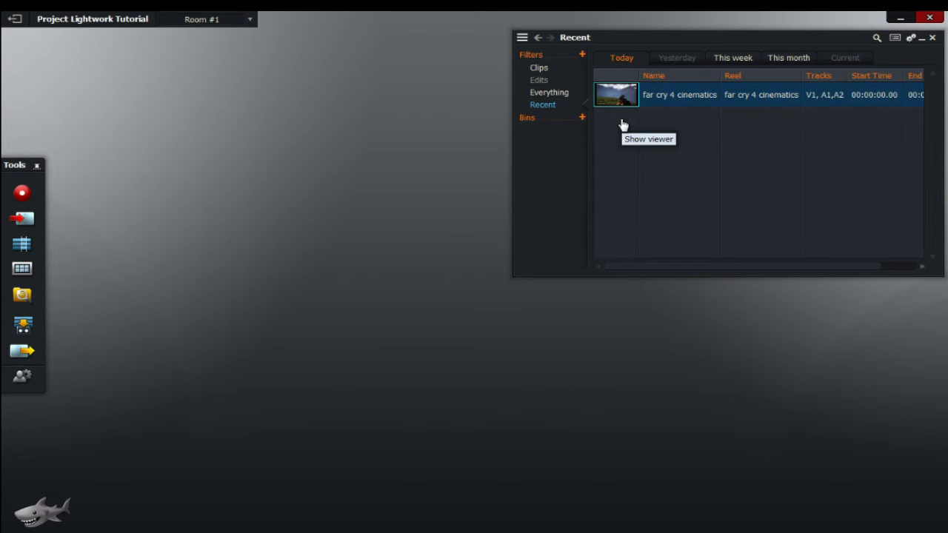
mouse_move(841, 130)
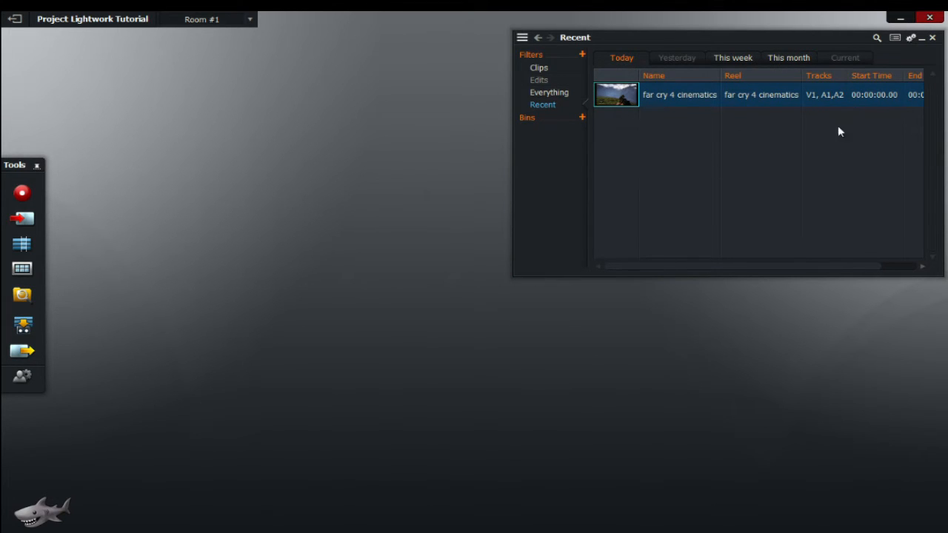
mouse_move(917, 56)
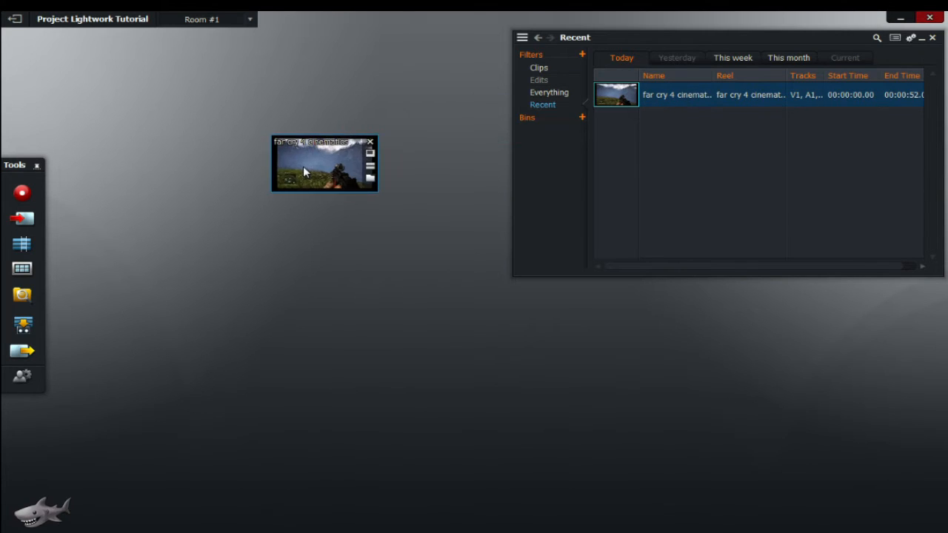
- Minimize the Recent bin to its title and move the clip viewer near the top centre
drag(322, 162, 251, 131)
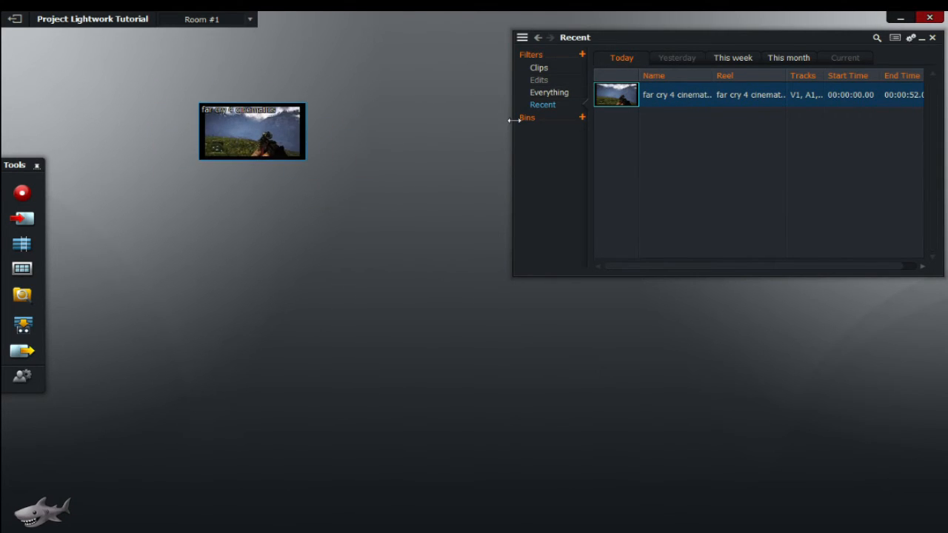
mouse_move(385, 15)
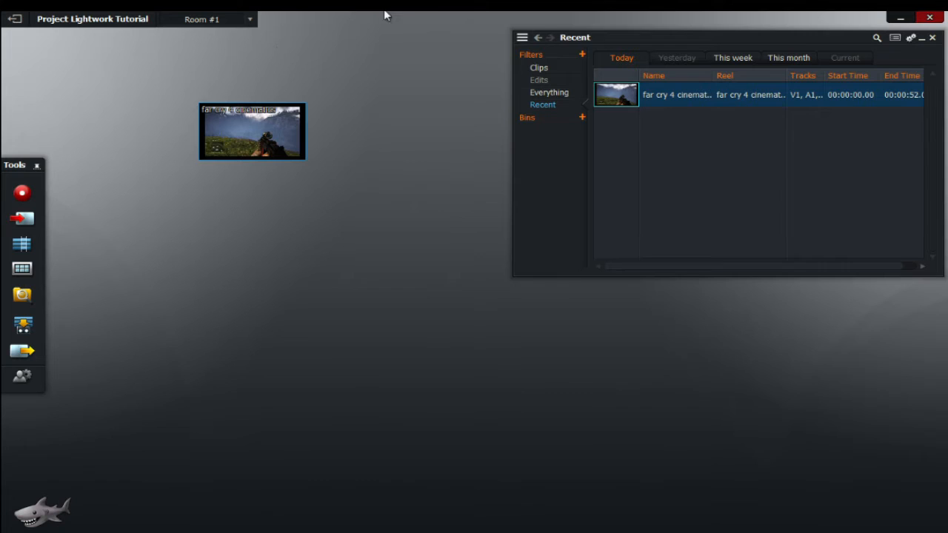
mouse_move(687, 287)
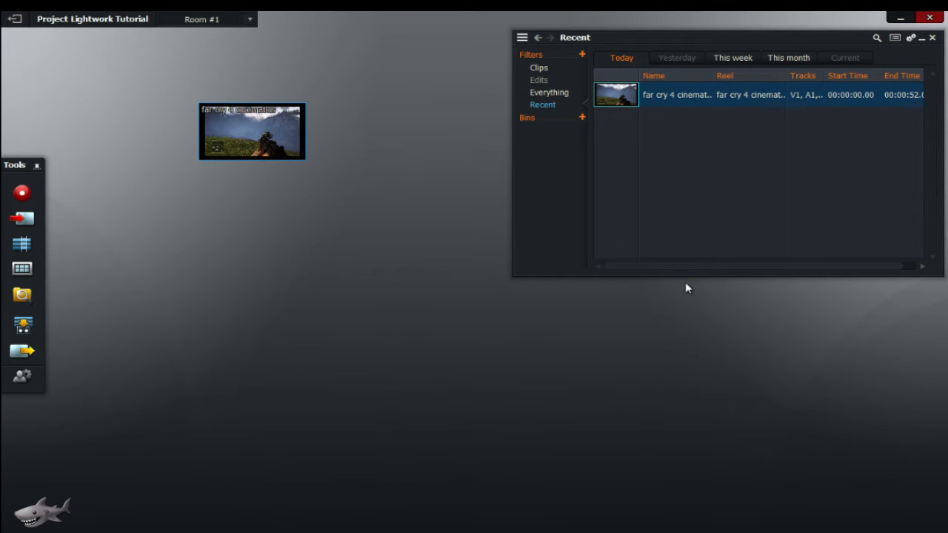
click(921, 37)
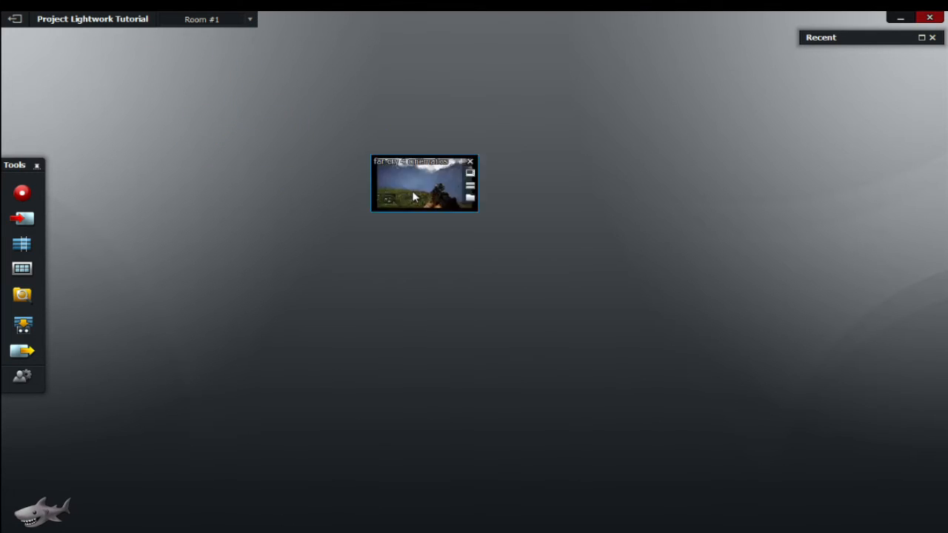
drag(412, 160, 534, 255)
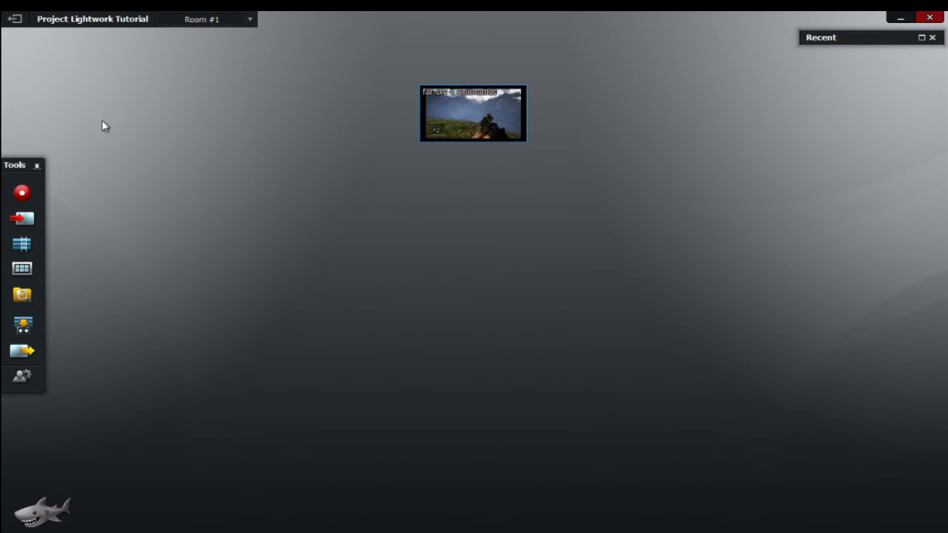
mouse_move(43, 107)
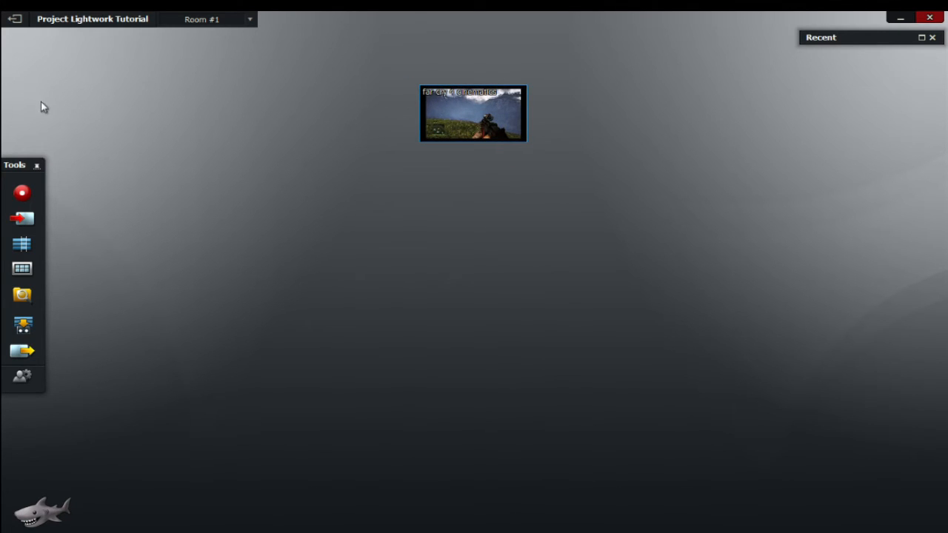
mouse_move(33, 141)
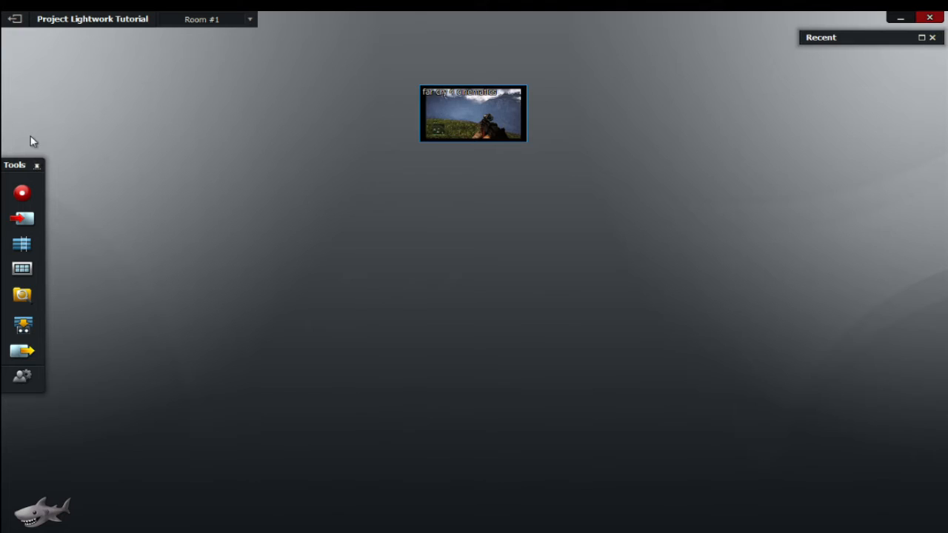
mouse_move(22, 74)
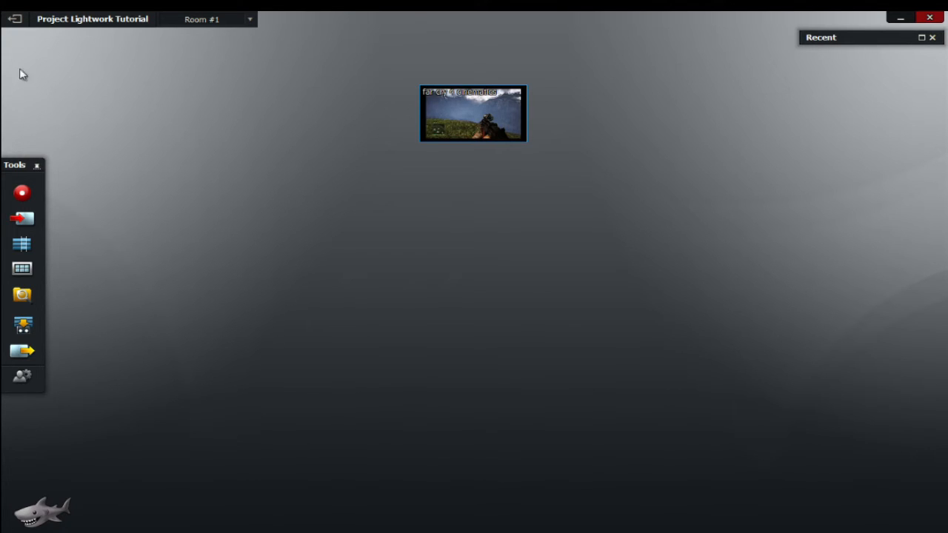
mouse_move(37, 119)
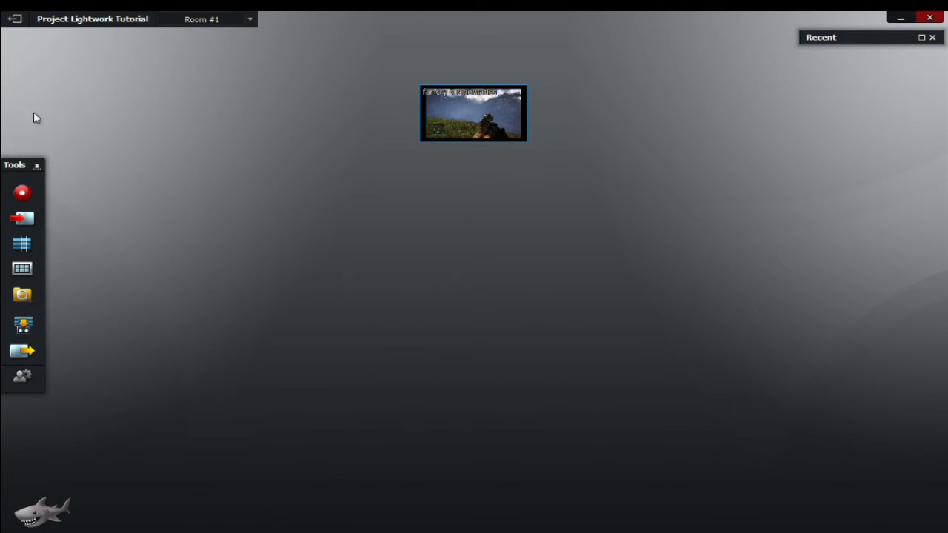
mouse_move(37, 353)
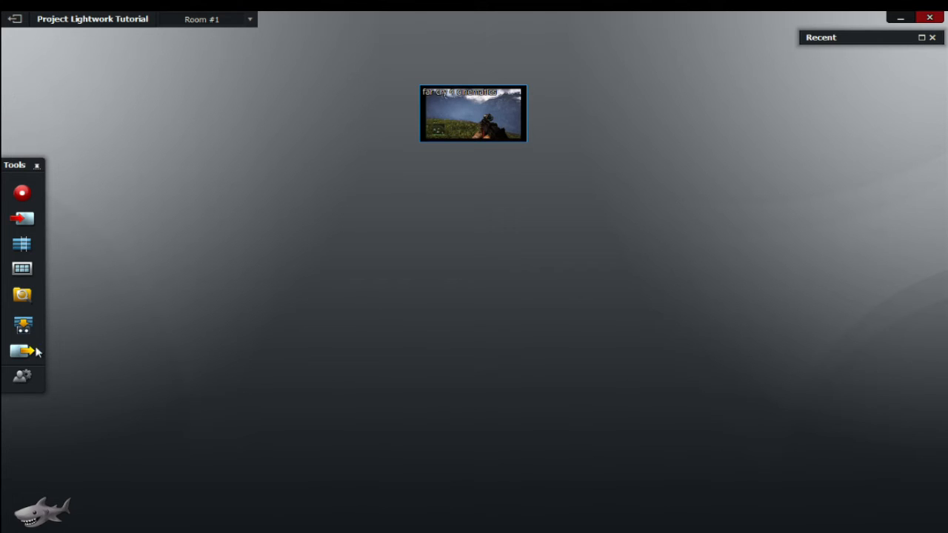
mouse_move(28, 181)
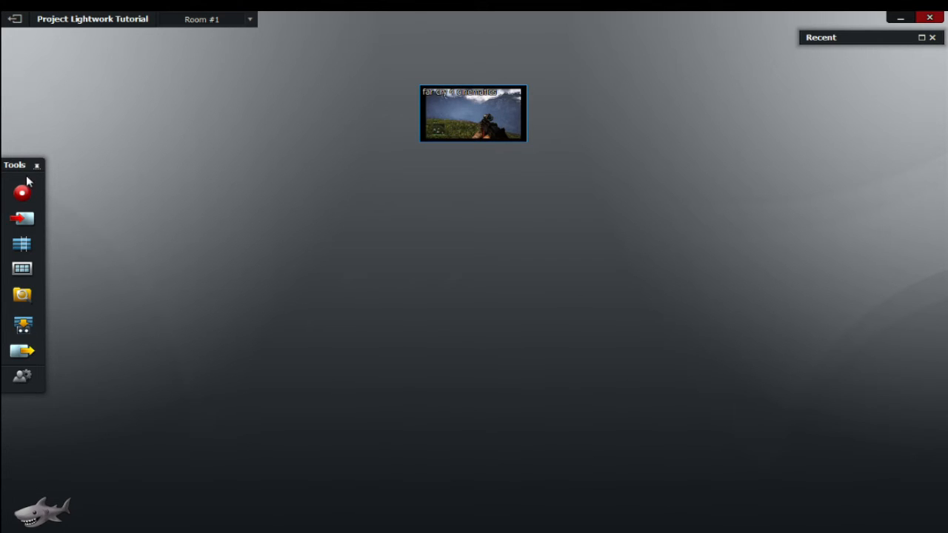
mouse_move(29, 170)
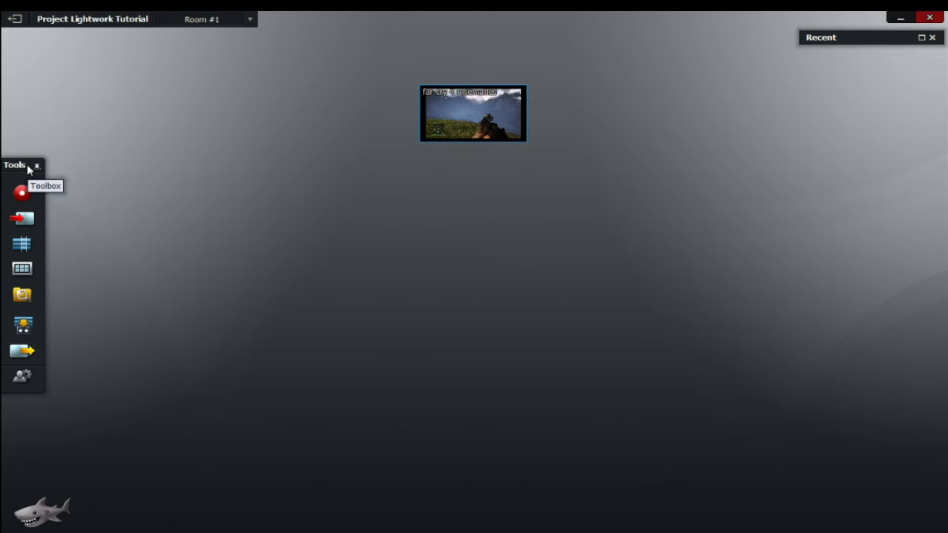
mouse_move(31, 194)
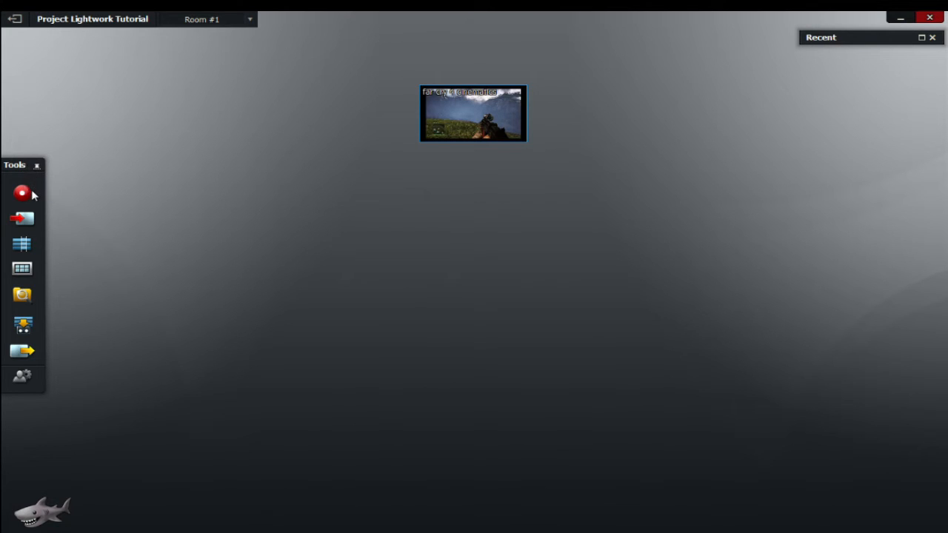
mouse_move(22, 195)
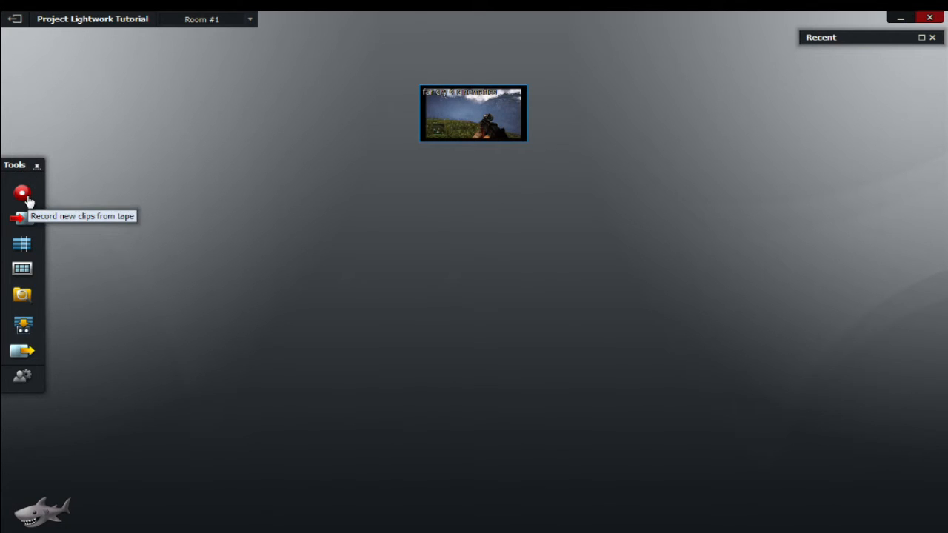
mouse_move(22, 217)
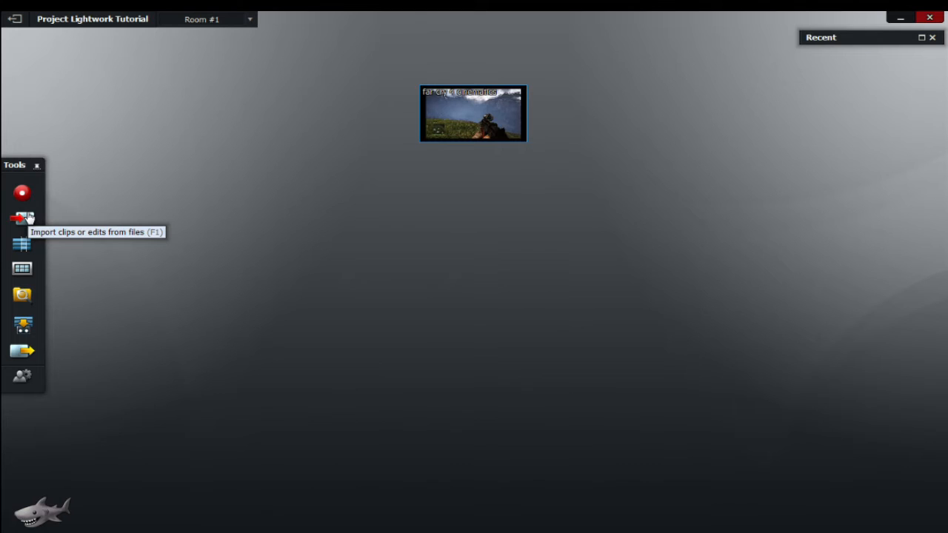
mouse_move(22, 244)
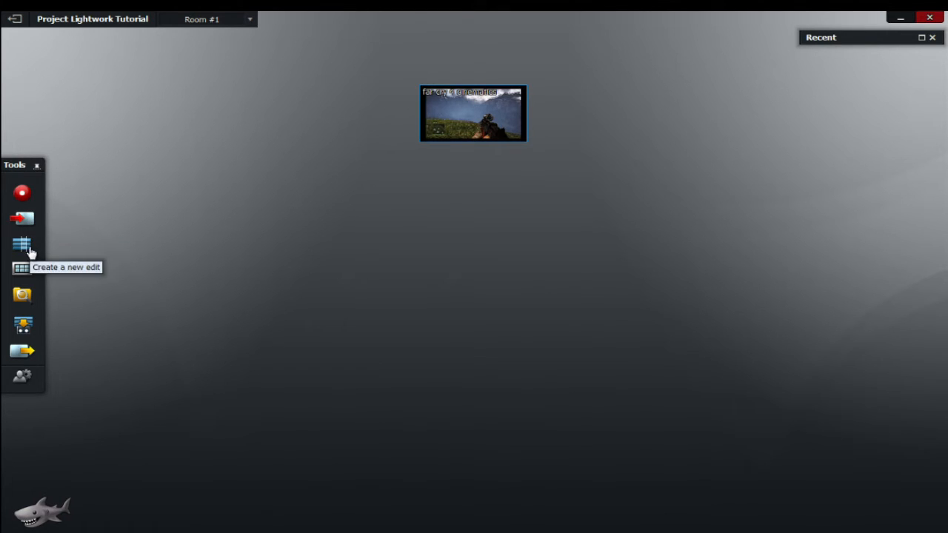
mouse_move(22, 270)
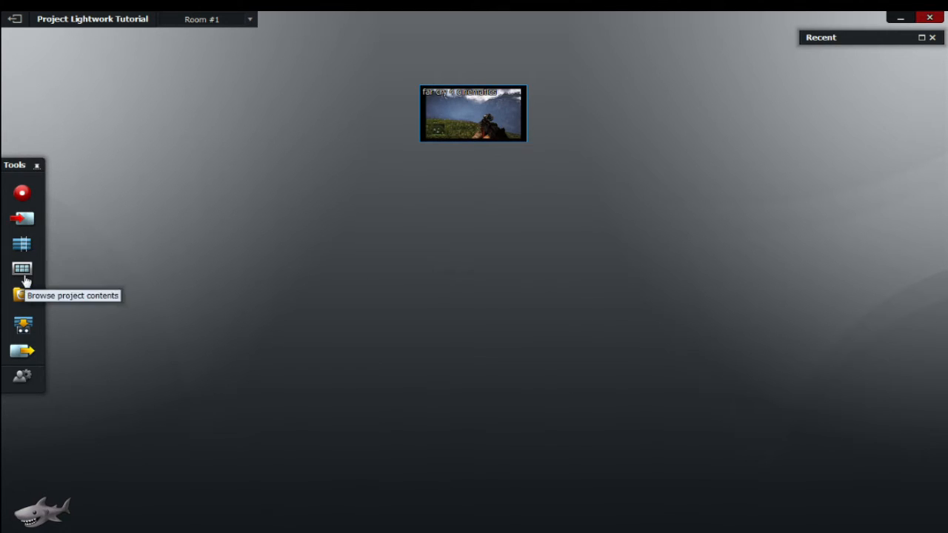
mouse_move(22, 296)
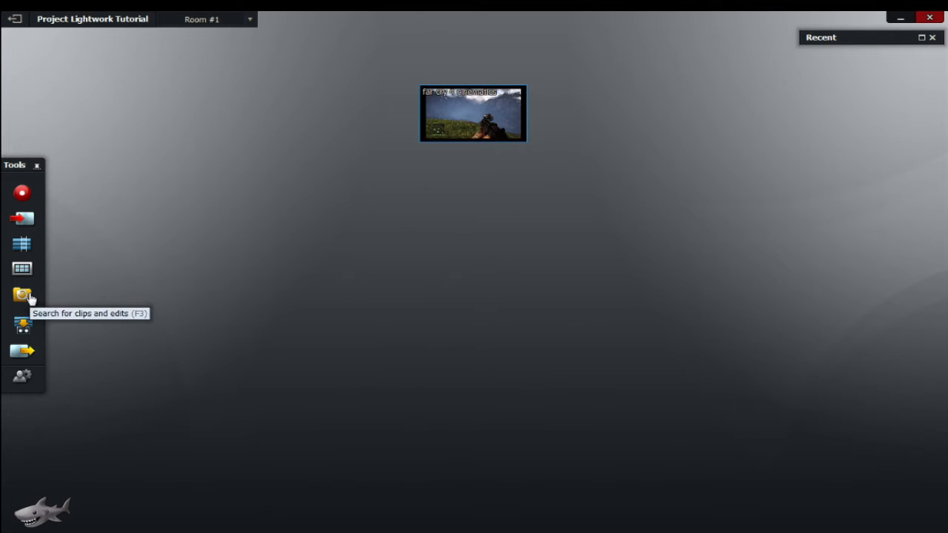
mouse_move(22, 324)
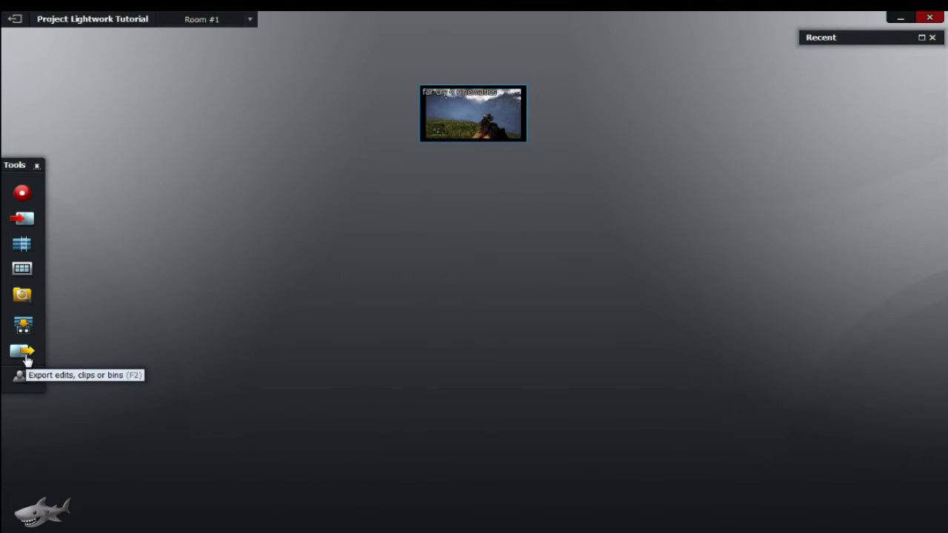
mouse_move(23, 382)
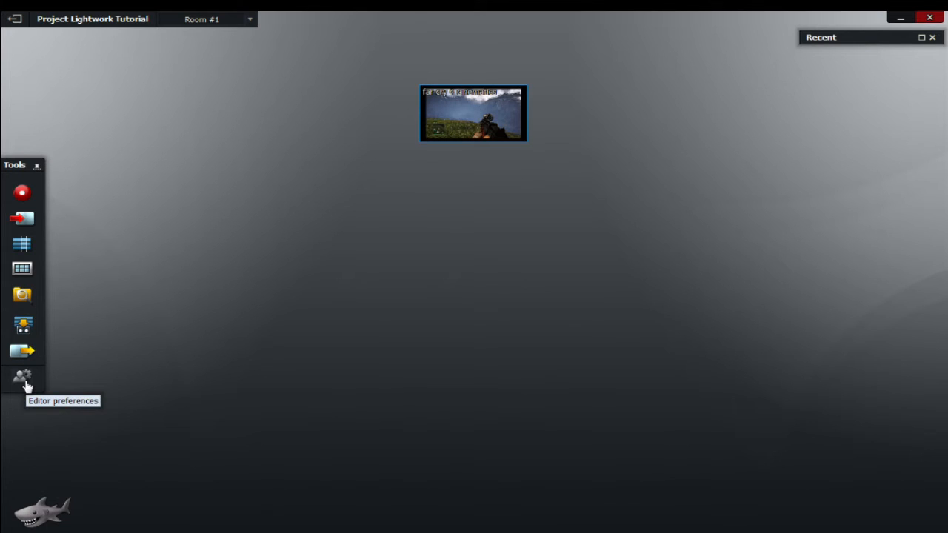
mouse_move(124, 139)
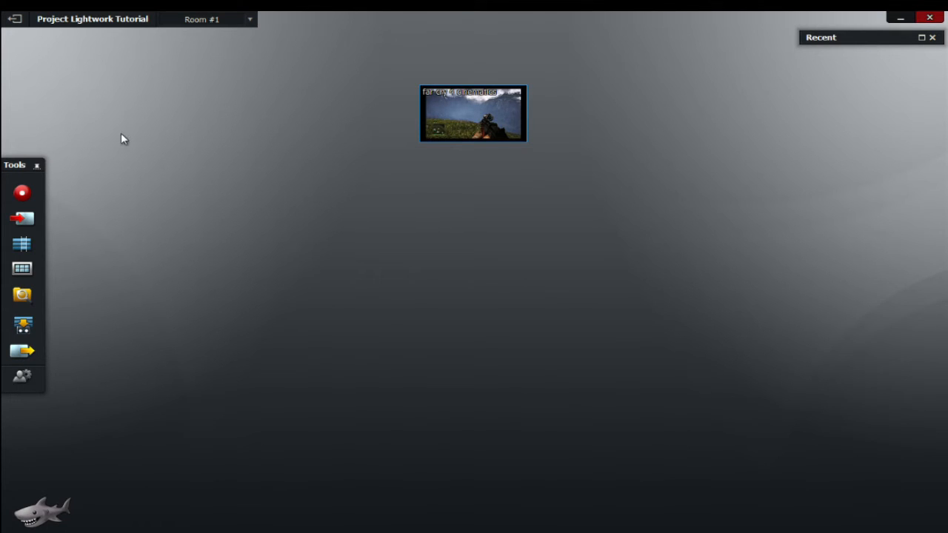
mouse_move(126, 142)
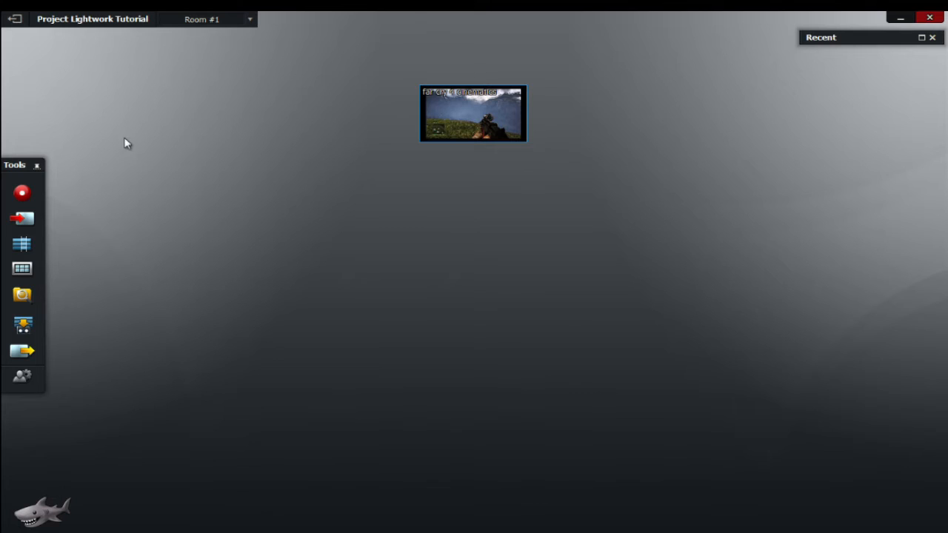
mouse_move(43, 249)
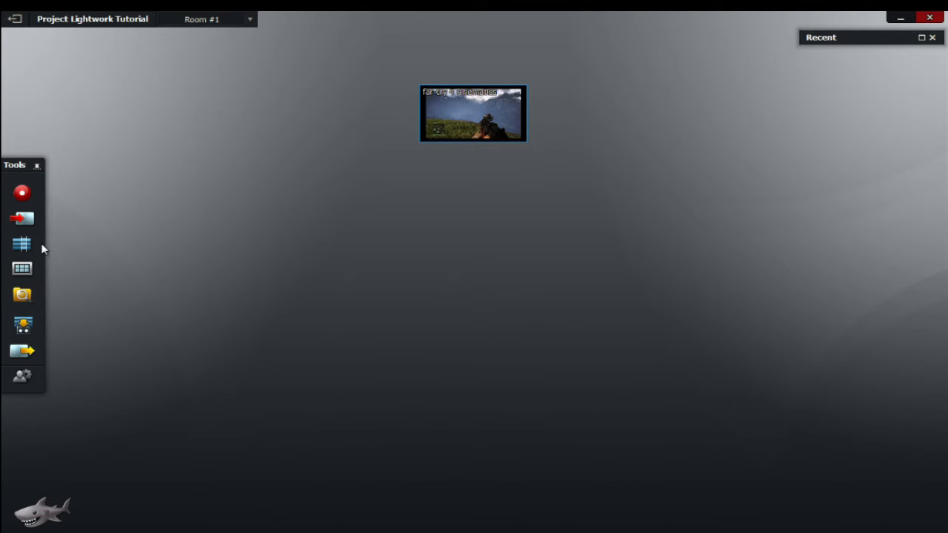
mouse_move(46, 246)
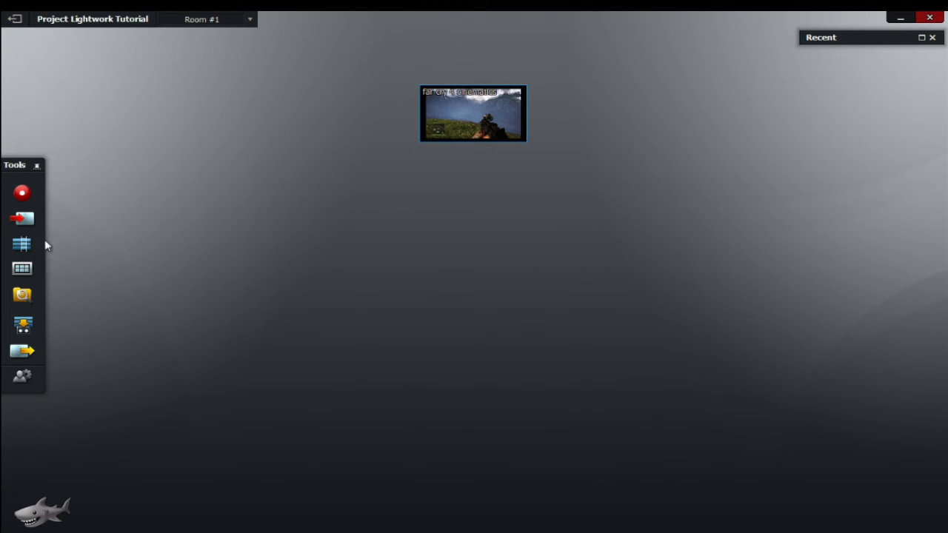
drag(473, 112, 806, 115)
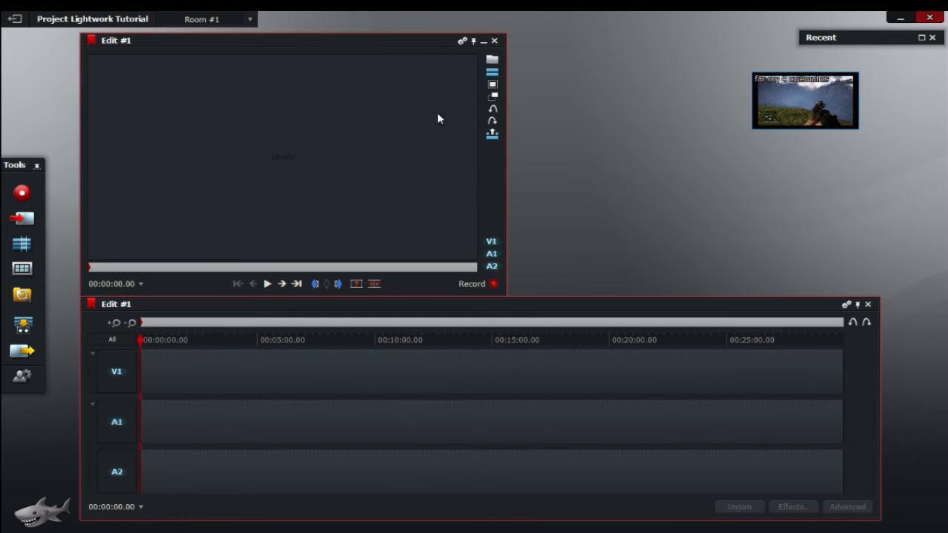
mouse_move(244, 102)
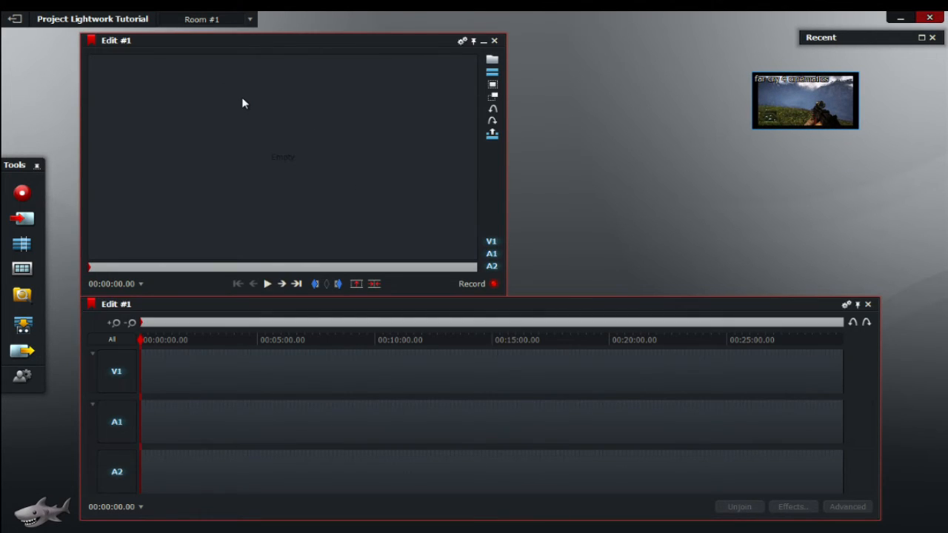
mouse_move(433, 106)
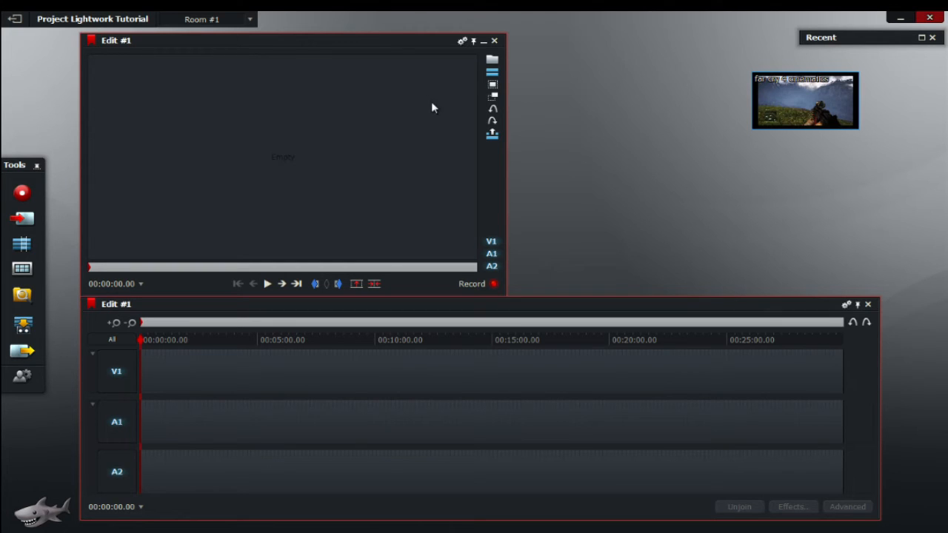
mouse_move(198, 32)
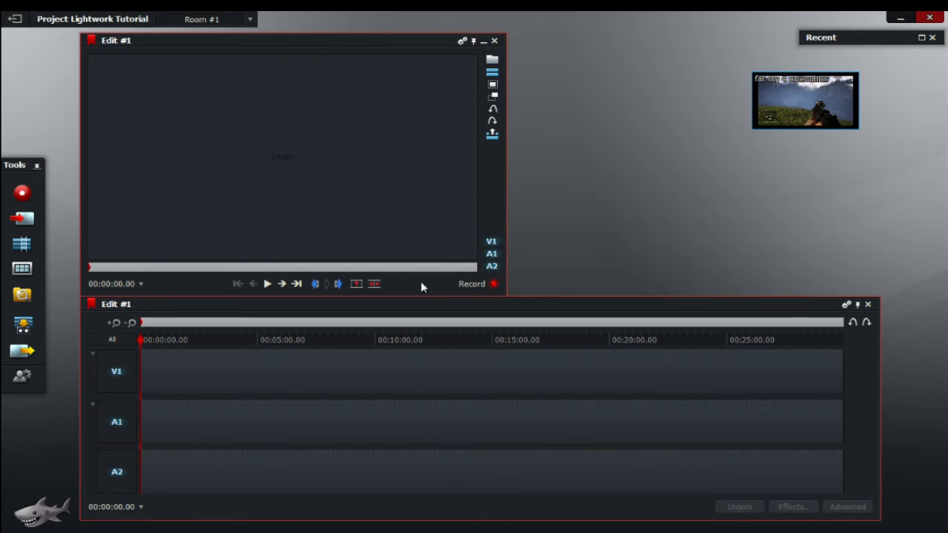
mouse_move(519, 131)
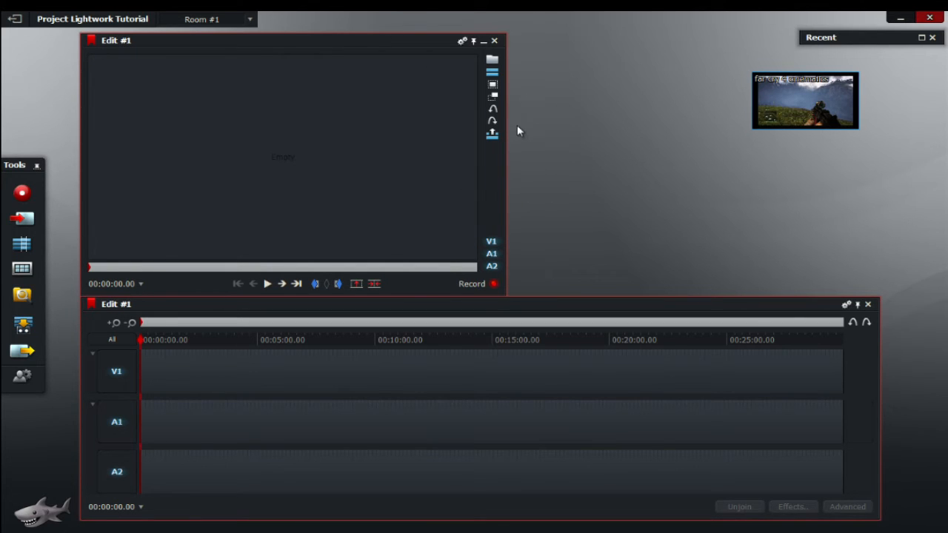
mouse_move(349, 55)
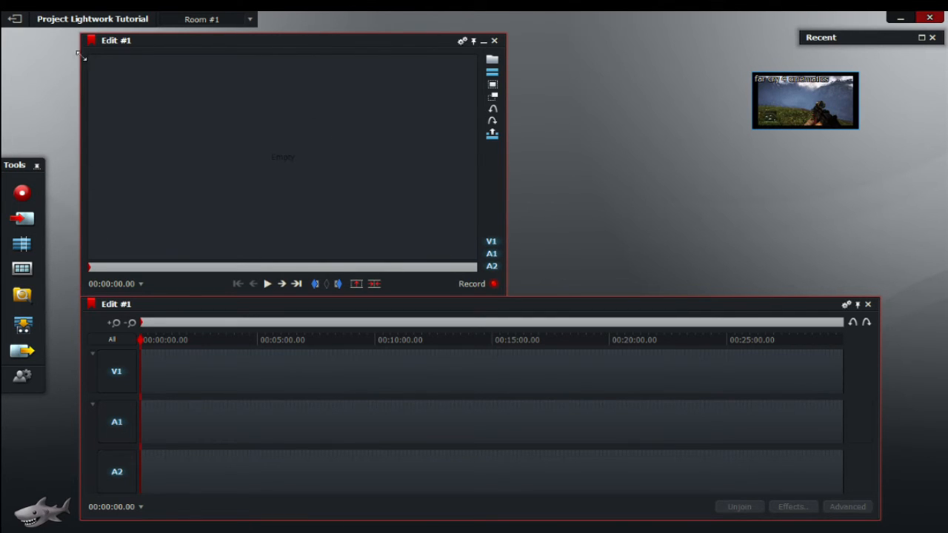
mouse_move(302, 327)
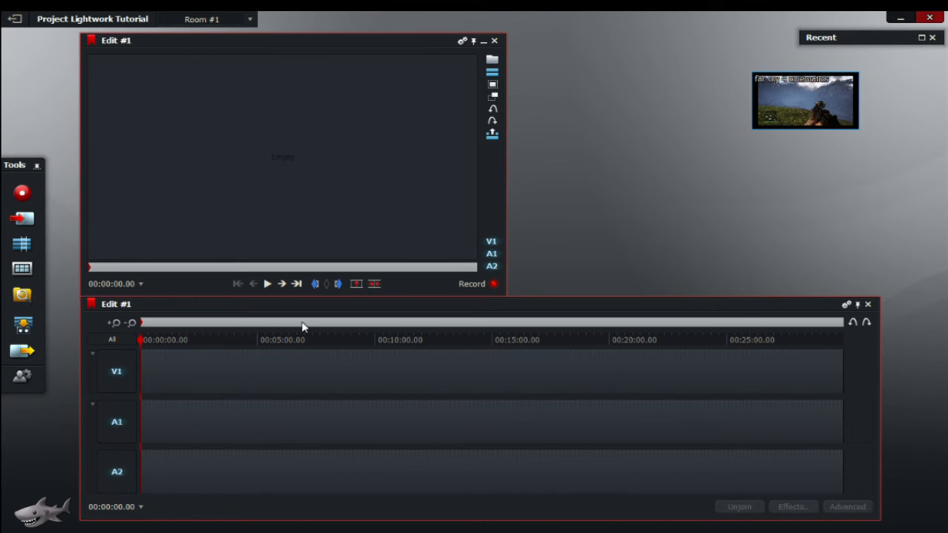
mouse_move(133, 382)
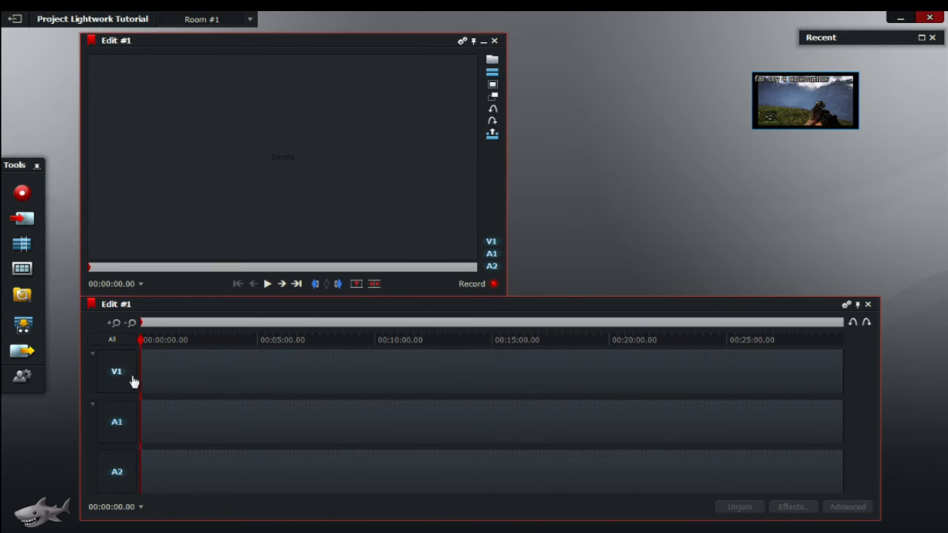
mouse_move(125, 487)
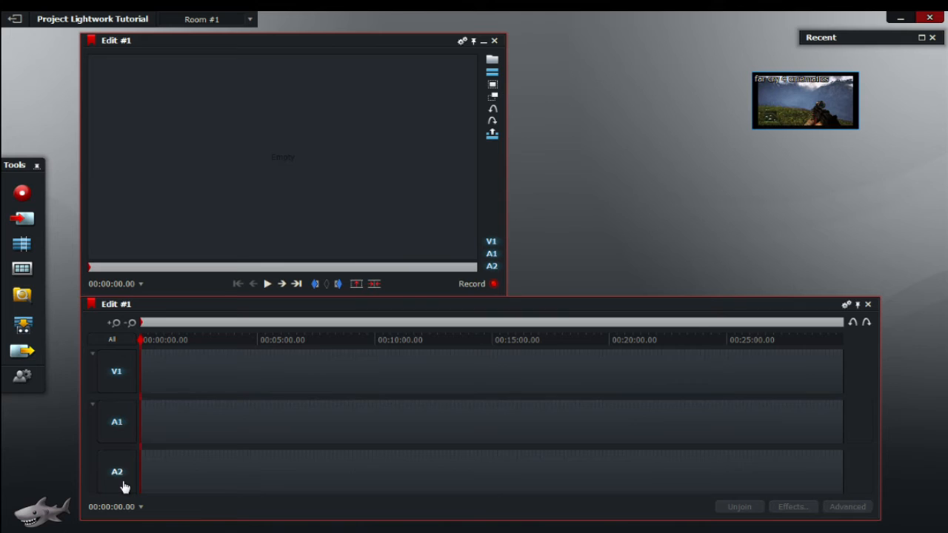
mouse_move(689, 263)
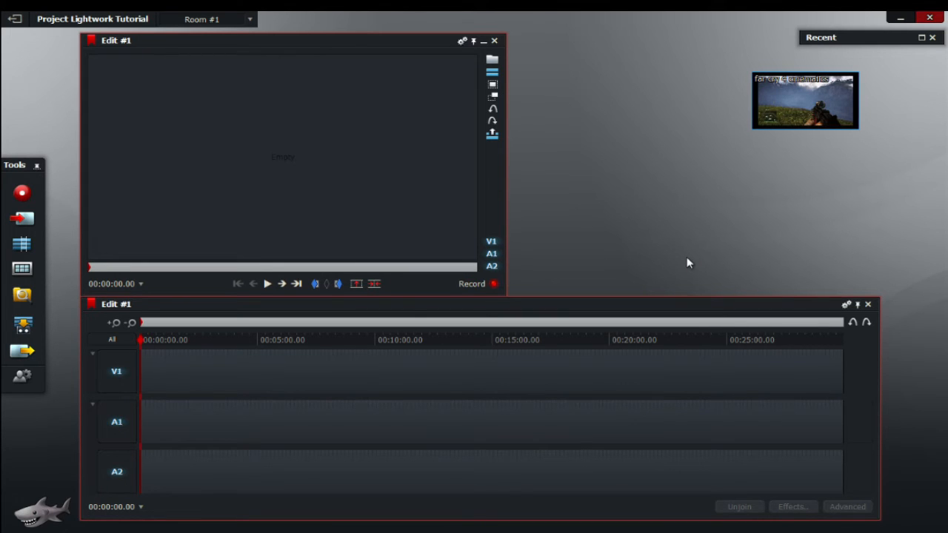
mouse_move(124, 379)
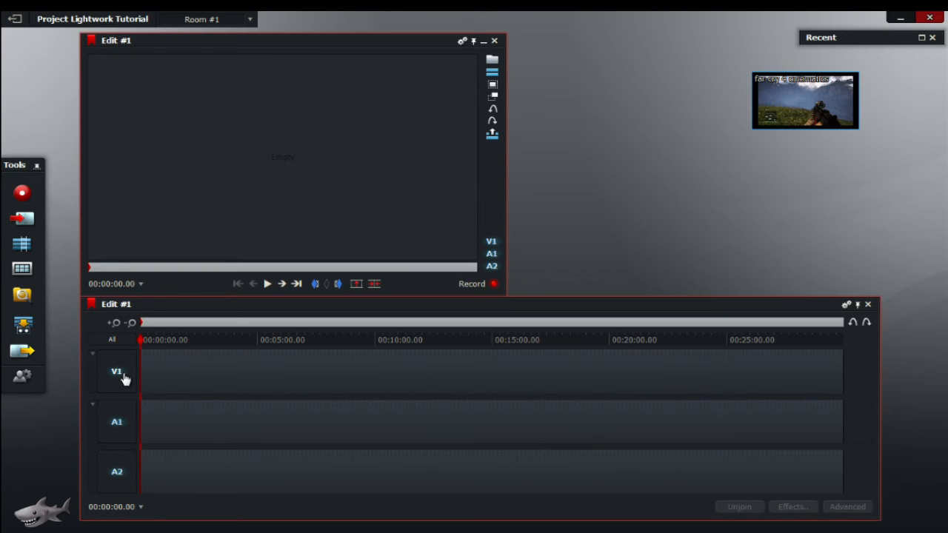
mouse_move(128, 431)
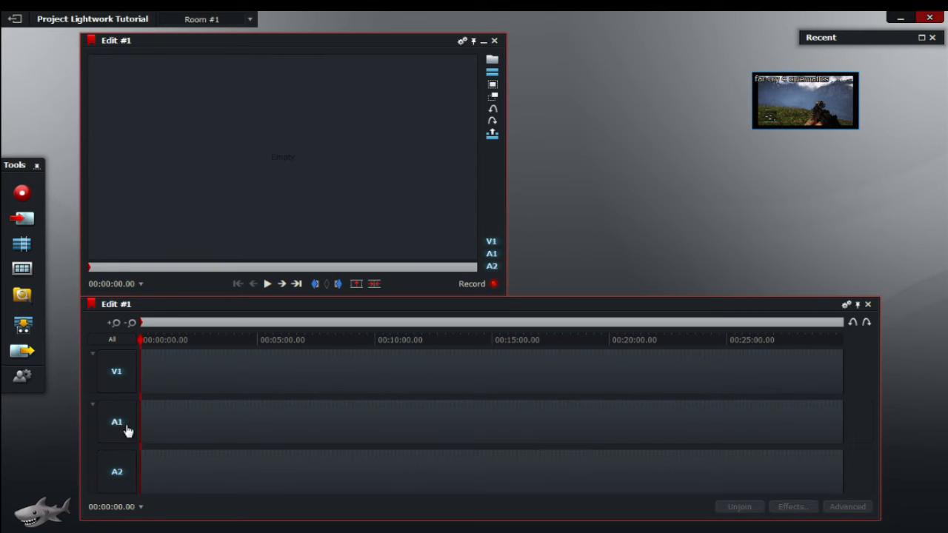
mouse_move(120, 477)
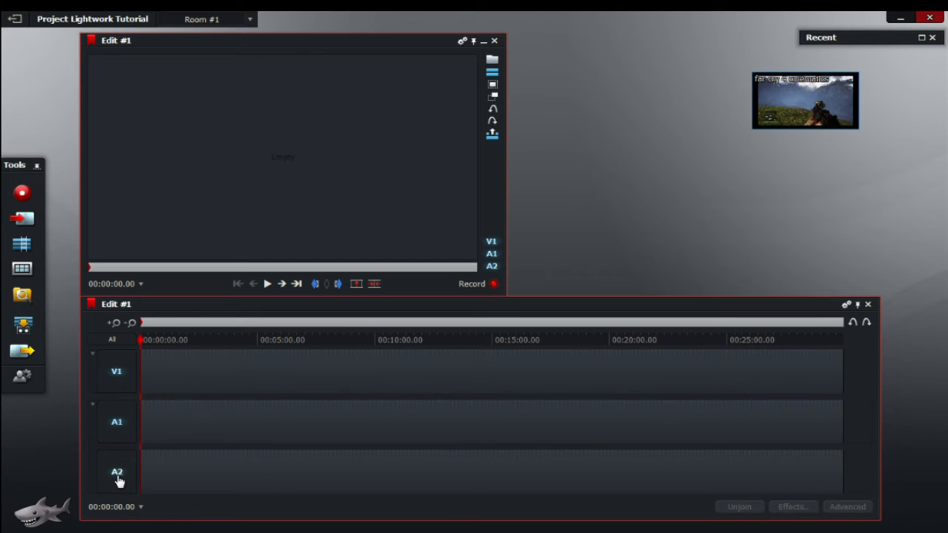
mouse_move(699, 200)
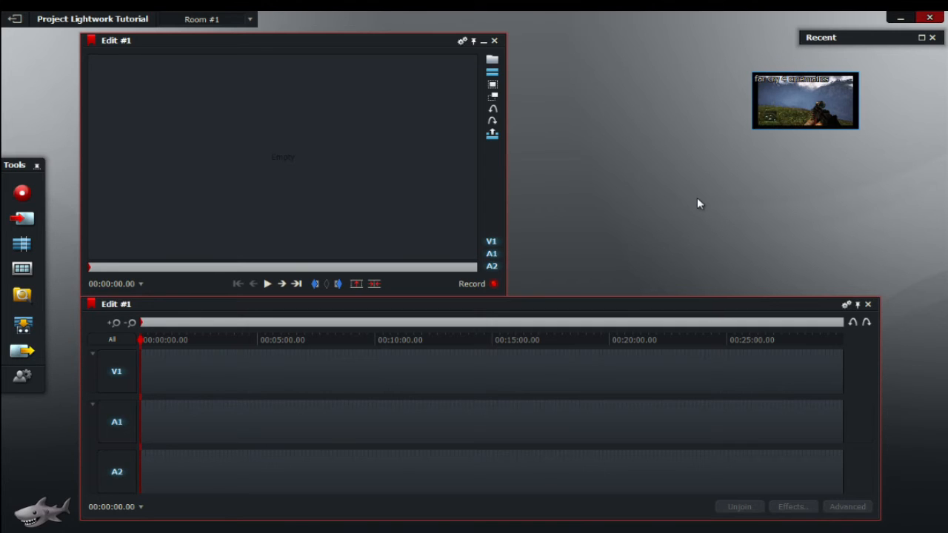
mouse_move(802, 119)
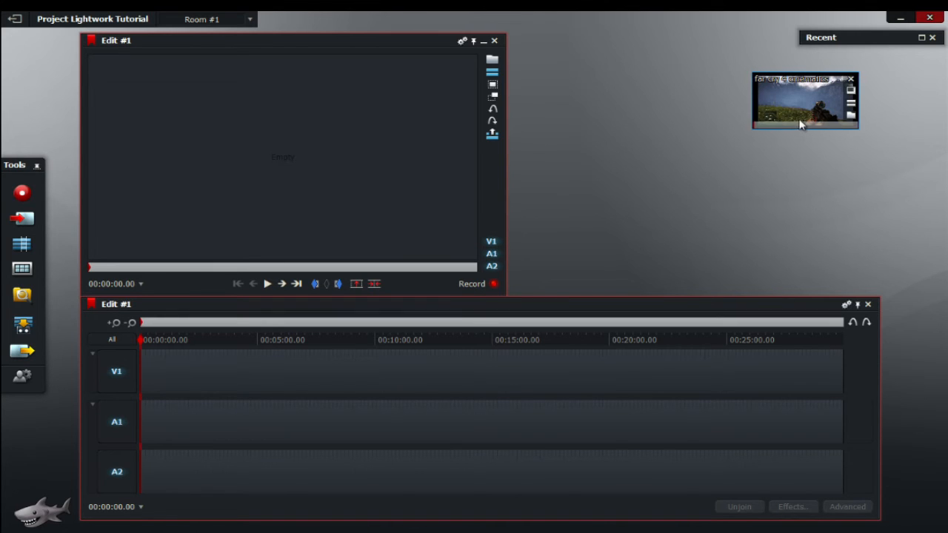
mouse_move(833, 109)
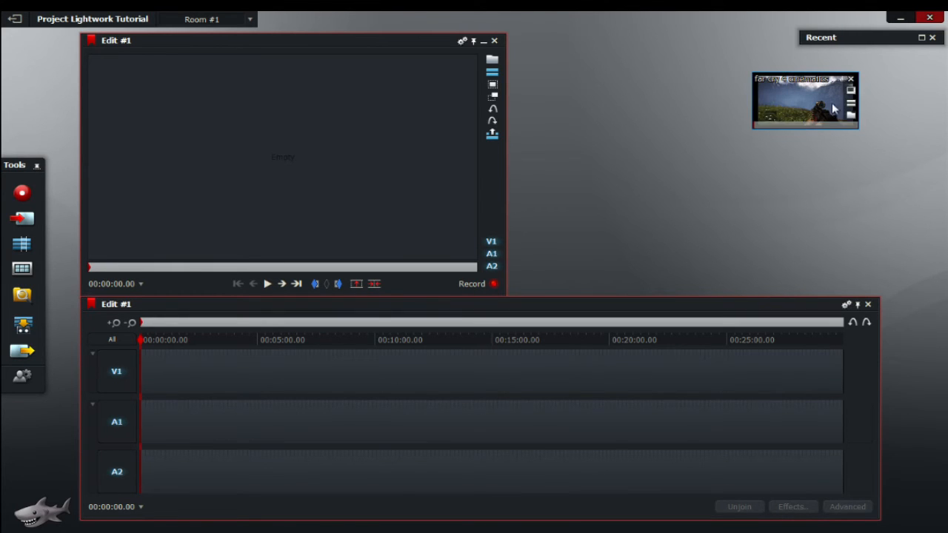
double_click(806, 101)
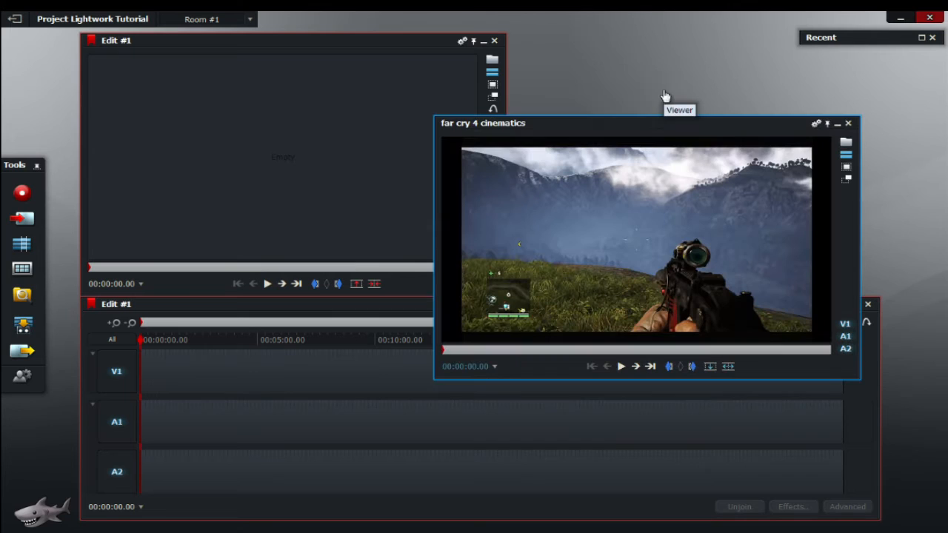
click(838, 123)
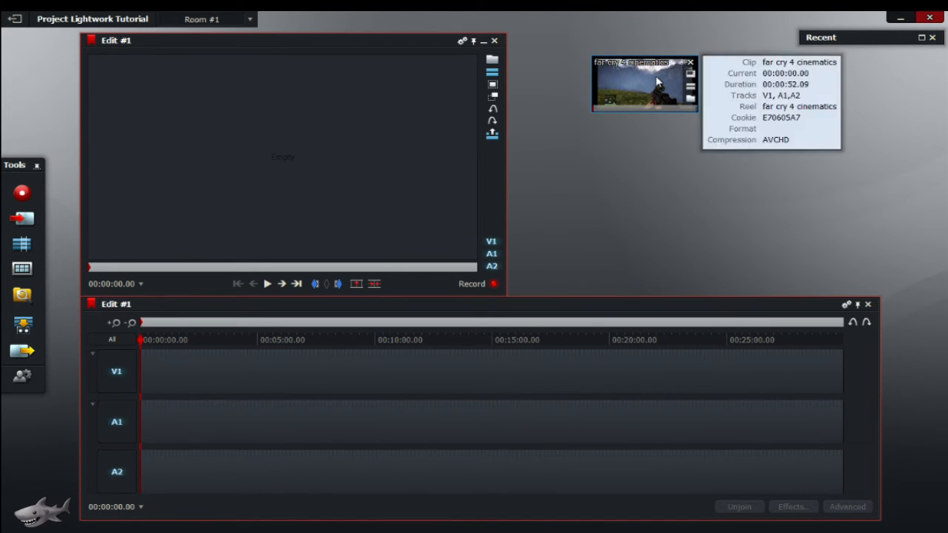
- Place the far cry 4 cinematics clip into Edit #1 across V1, A1 and A2
drag(644, 83, 159, 371)
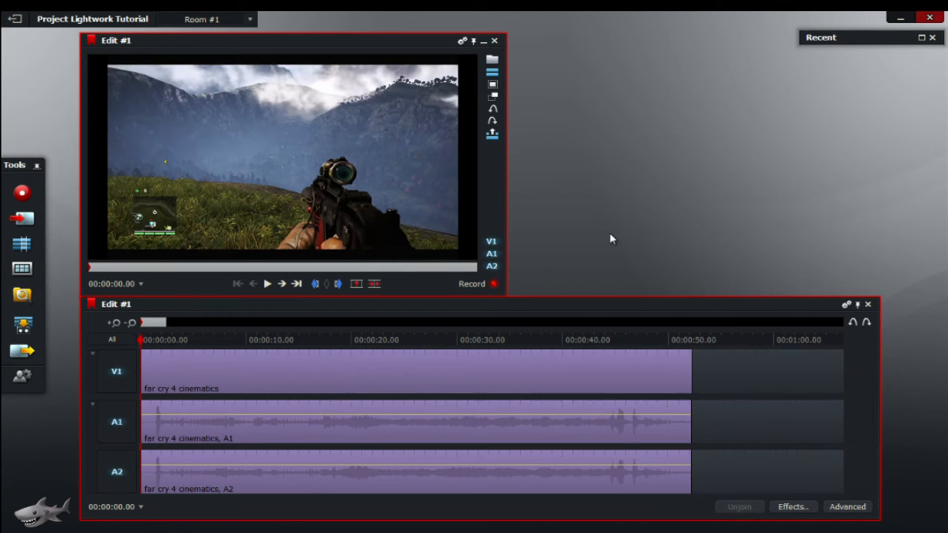
mouse_move(189, 60)
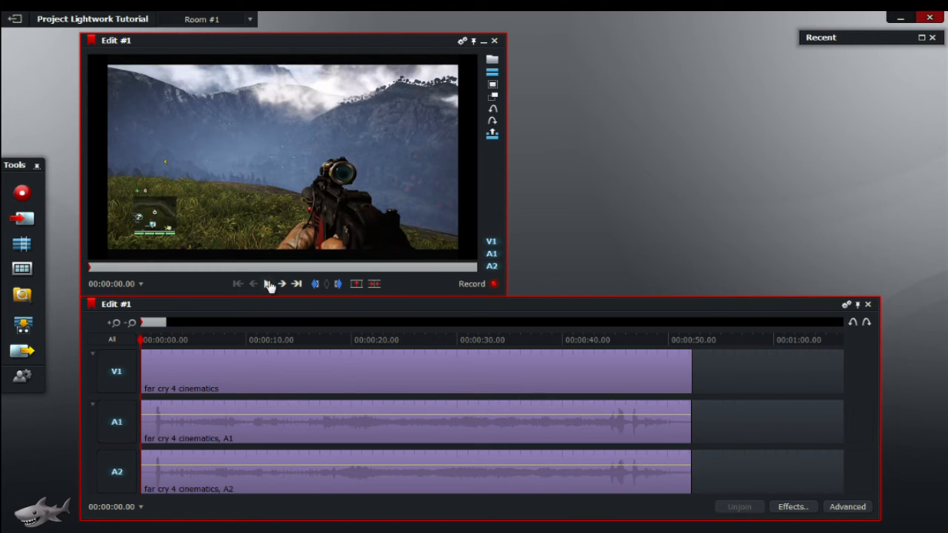
- Play the edit briefly, then stop and return to the start
click(267, 284)
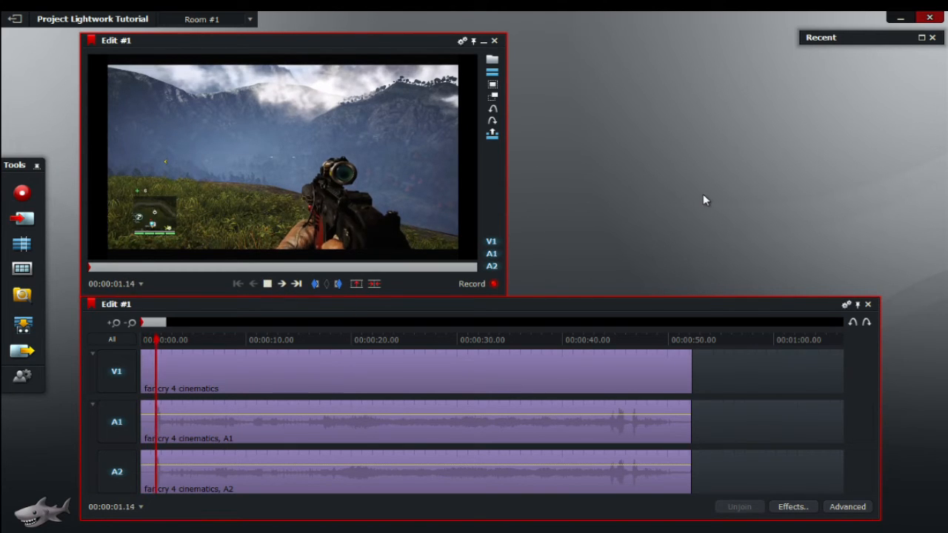
click(282, 284)
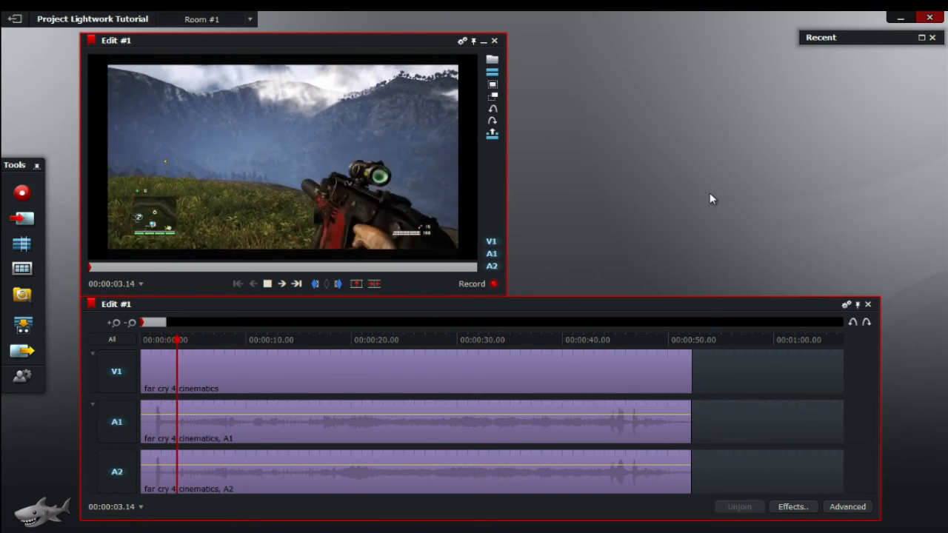
click(281, 285)
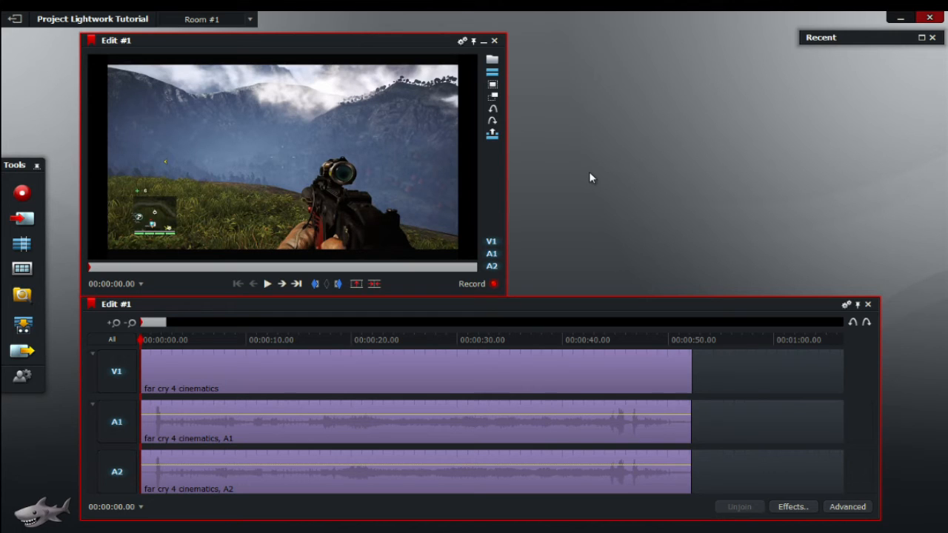
mouse_move(590, 187)
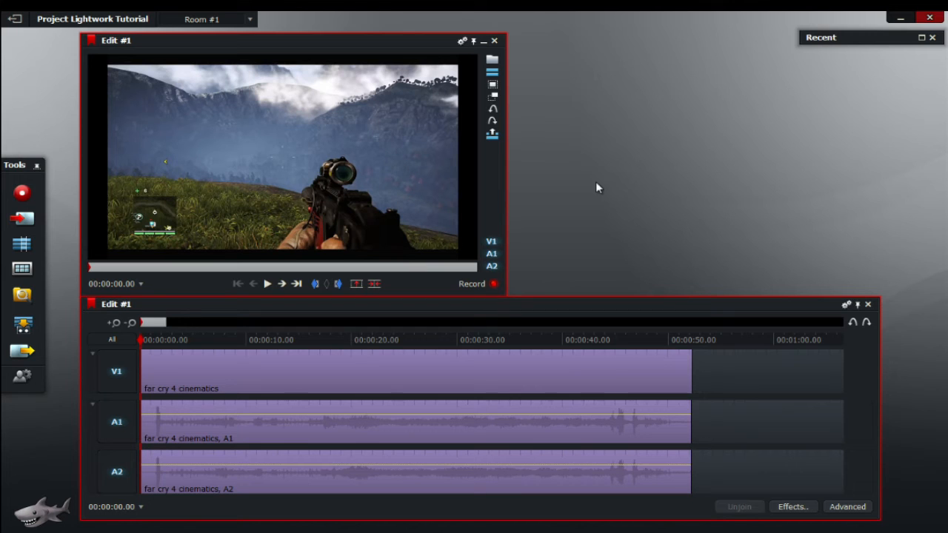
mouse_move(113, 323)
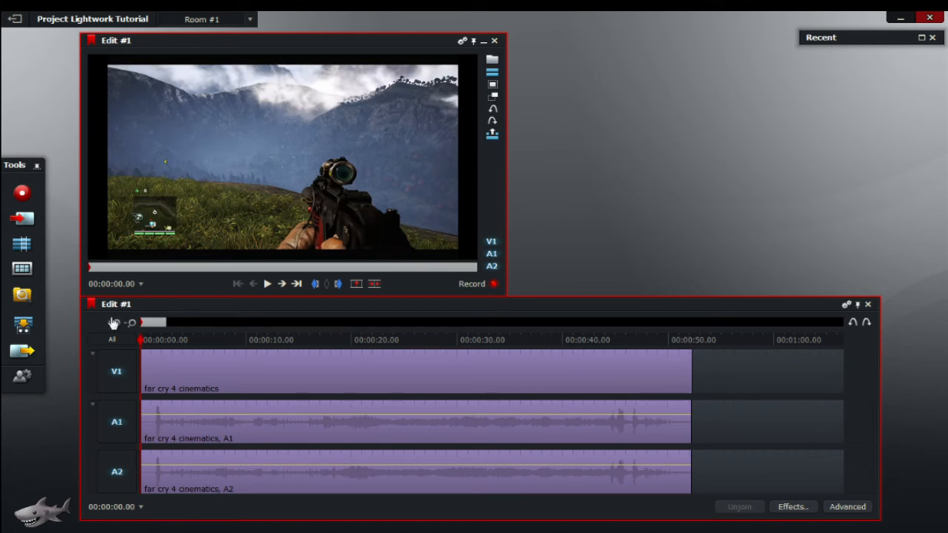
- Zoom in, play to about 00:00:09.27 and stop there, then zoom back out
click(132, 323)
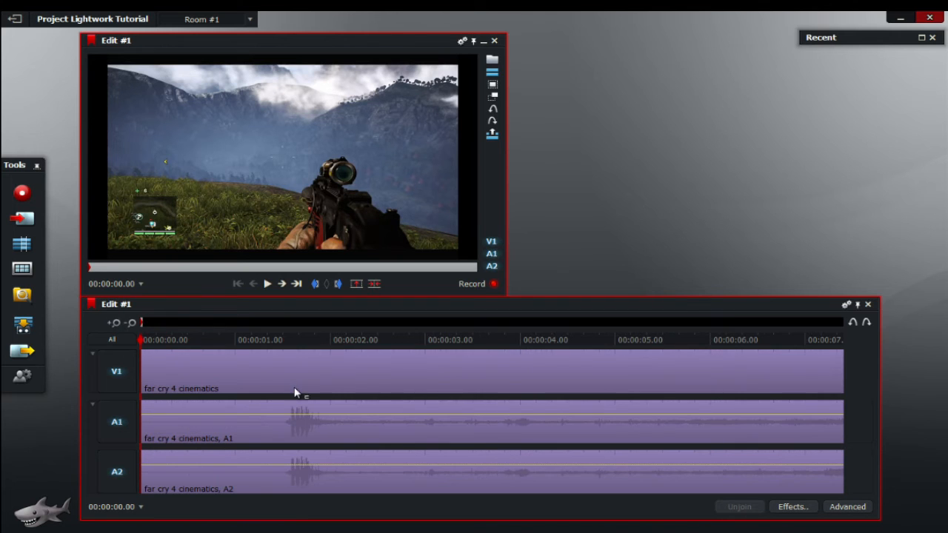
click(266, 284)
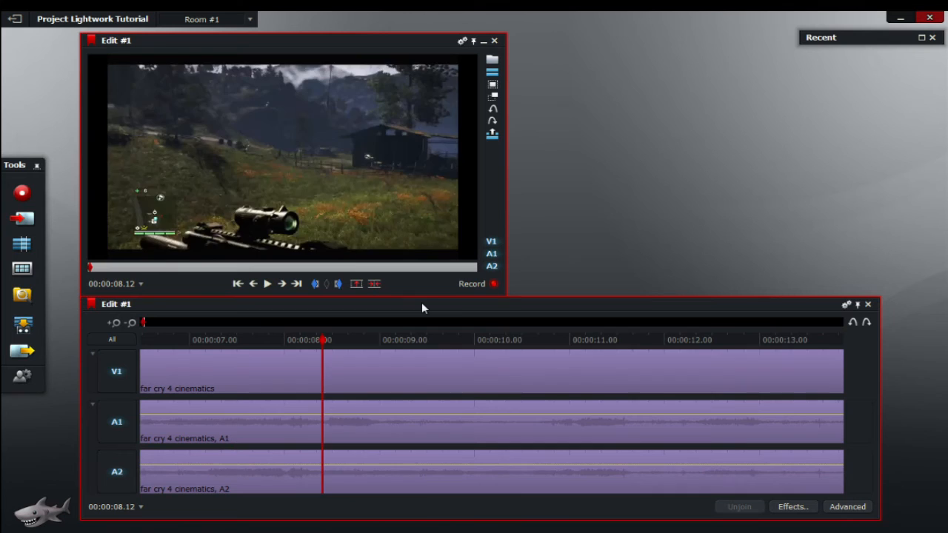
click(266, 284)
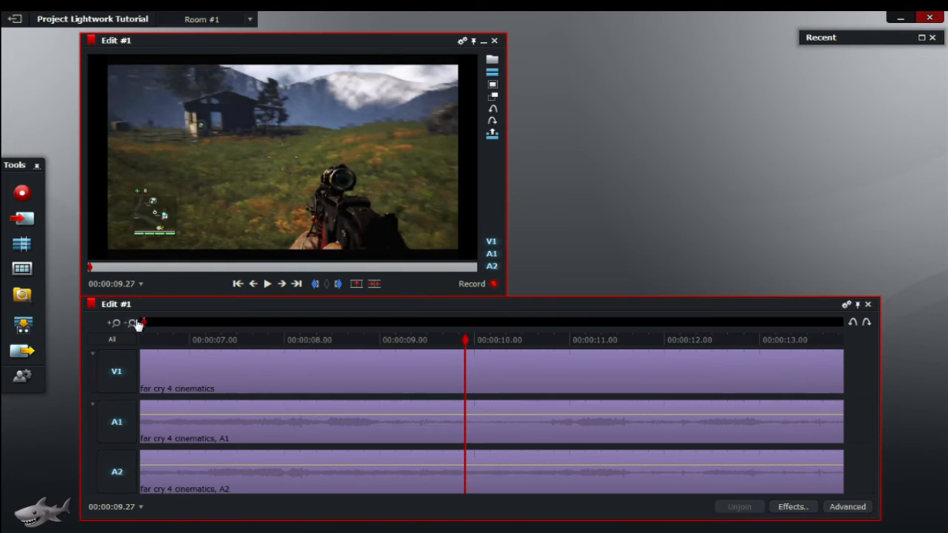
click(132, 322)
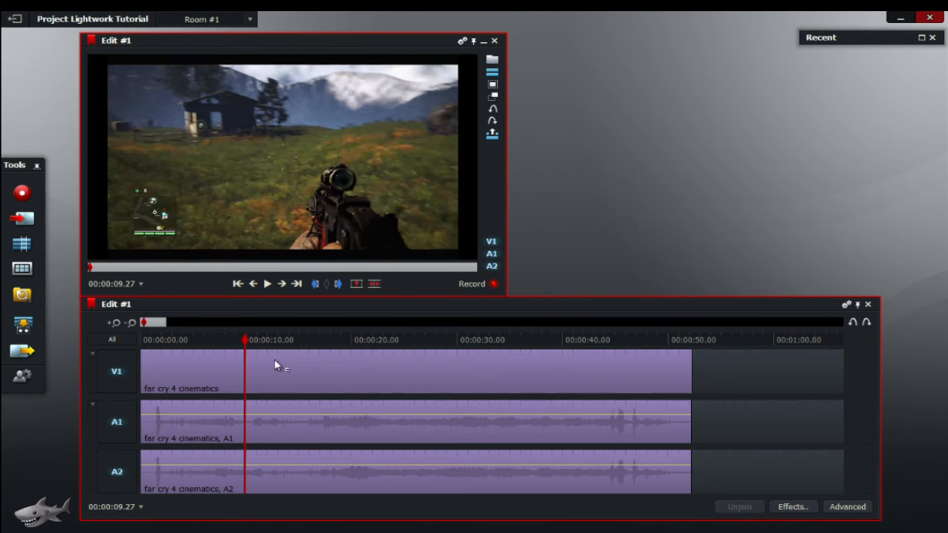
mouse_move(323, 394)
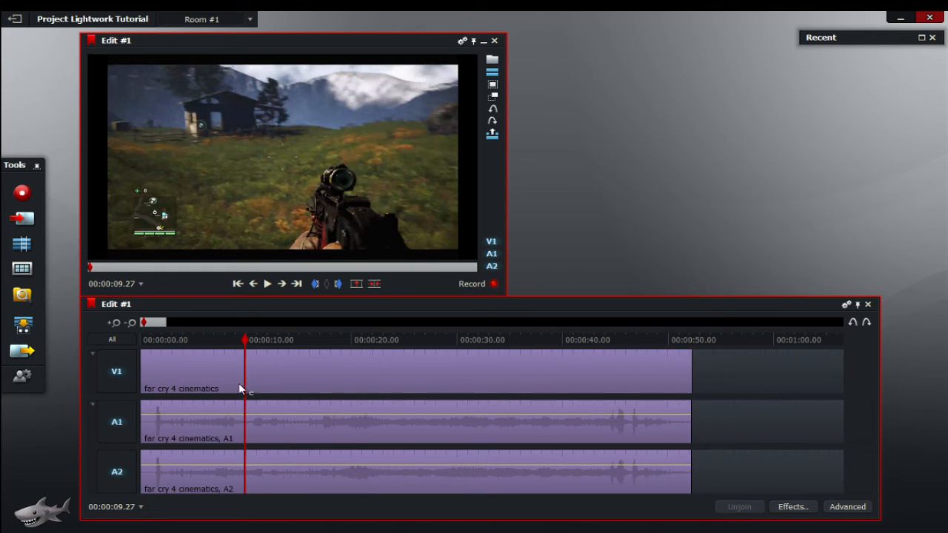
mouse_move(246, 342)
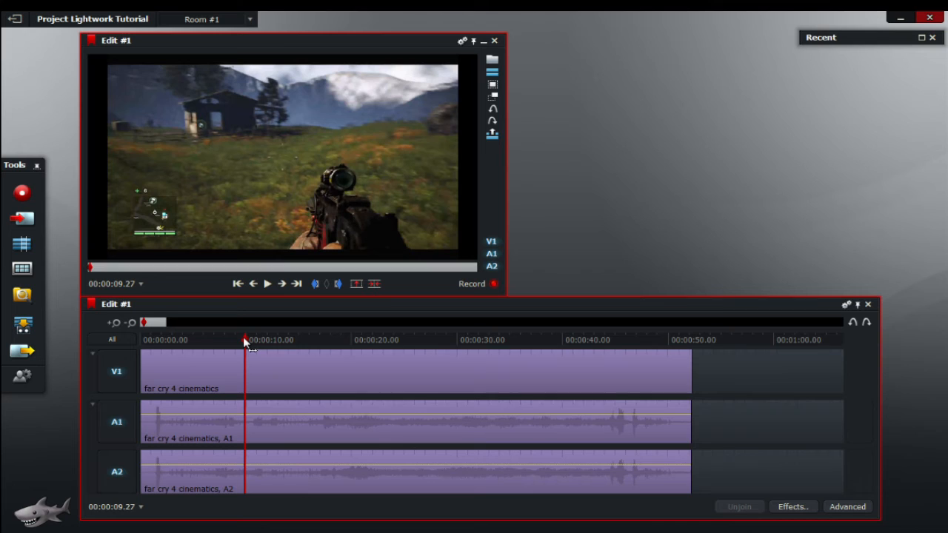
mouse_move(264, 361)
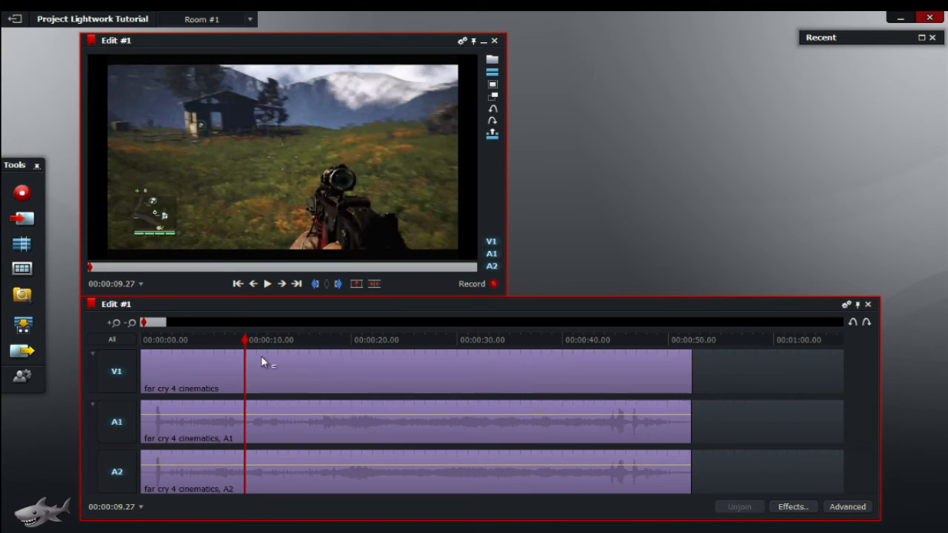
mouse_move(443, 373)
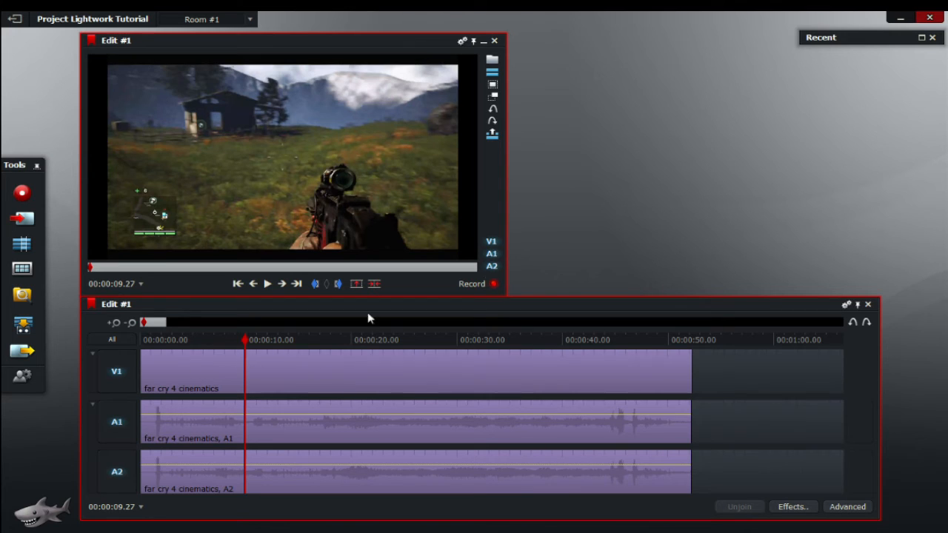
mouse_move(696, 210)
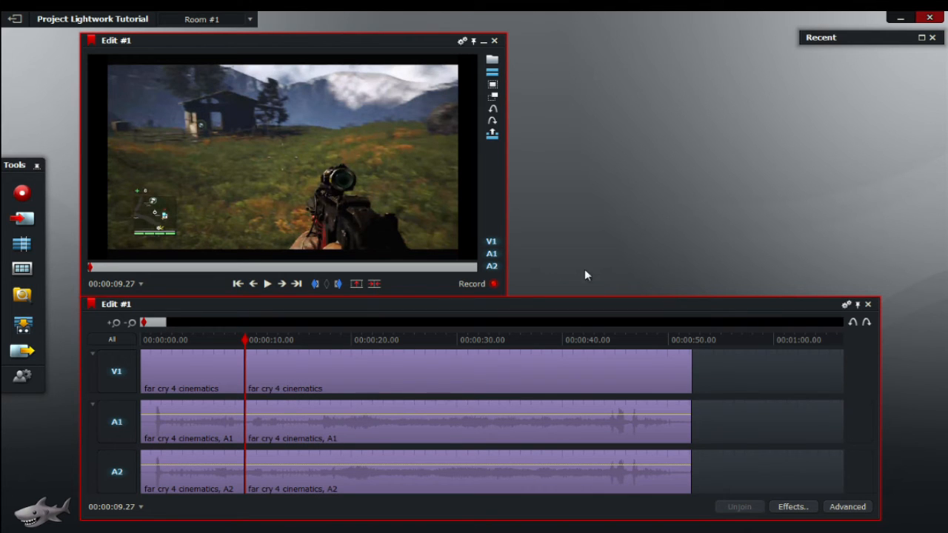
- Cut V1, A1 and A2 at the nine-second playhead position
click(304, 340)
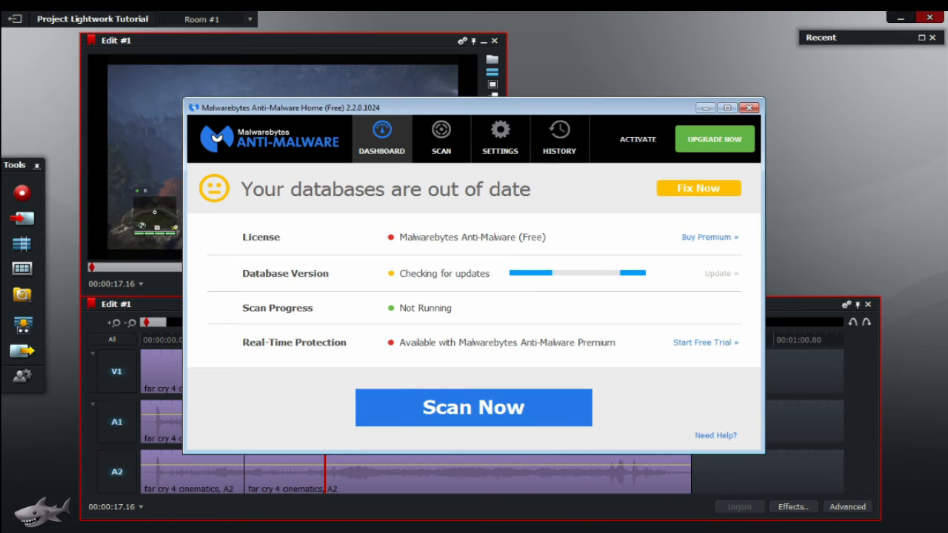
- Dismiss the Malwarebytes notice and put the shifted V1 piece back in place
click(749, 107)
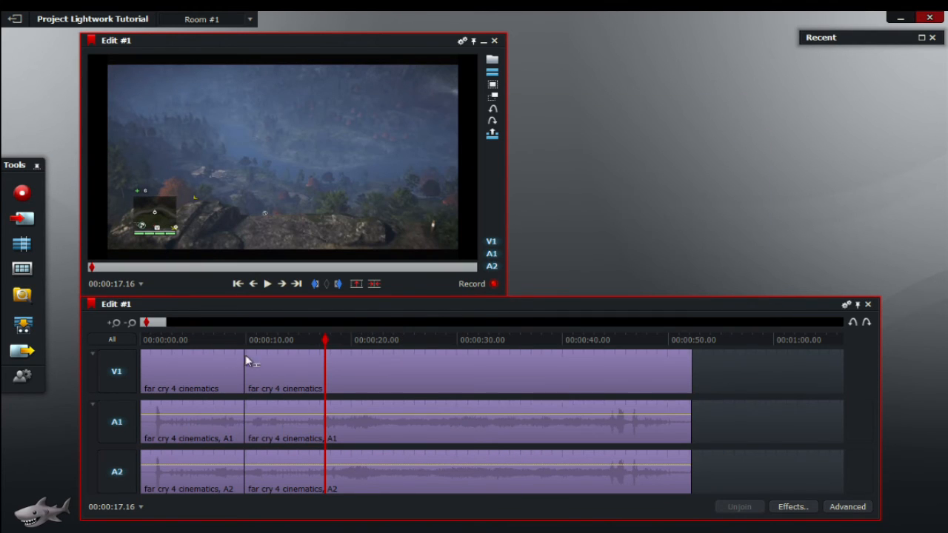
mouse_move(255, 357)
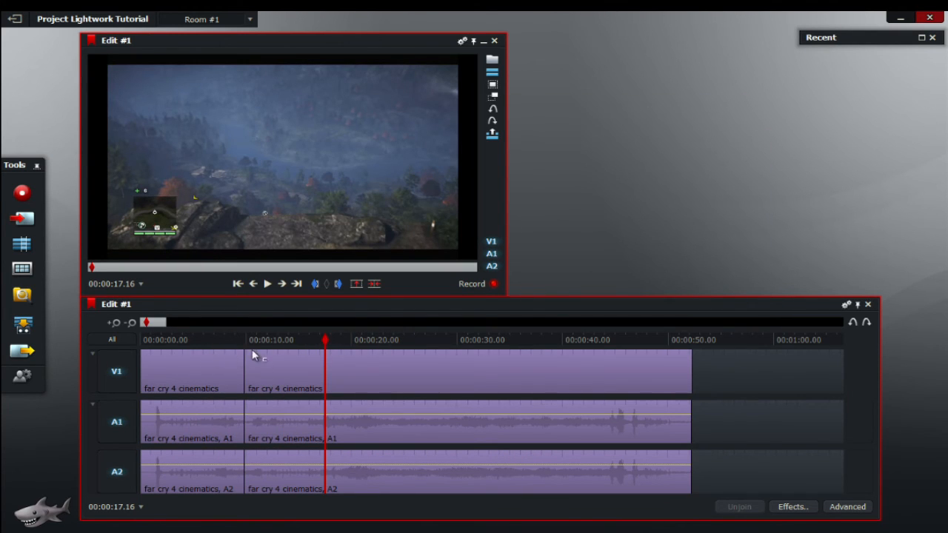
mouse_move(377, 377)
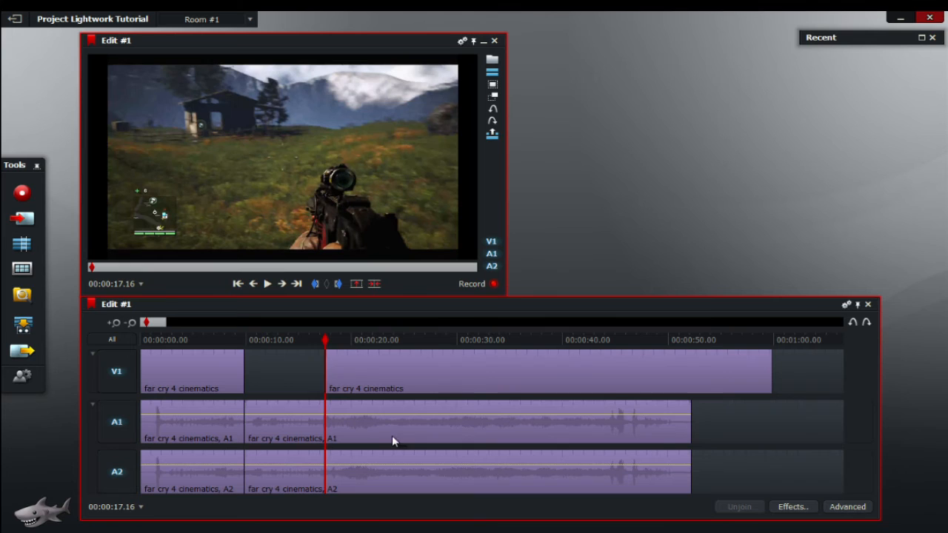
click(305, 339)
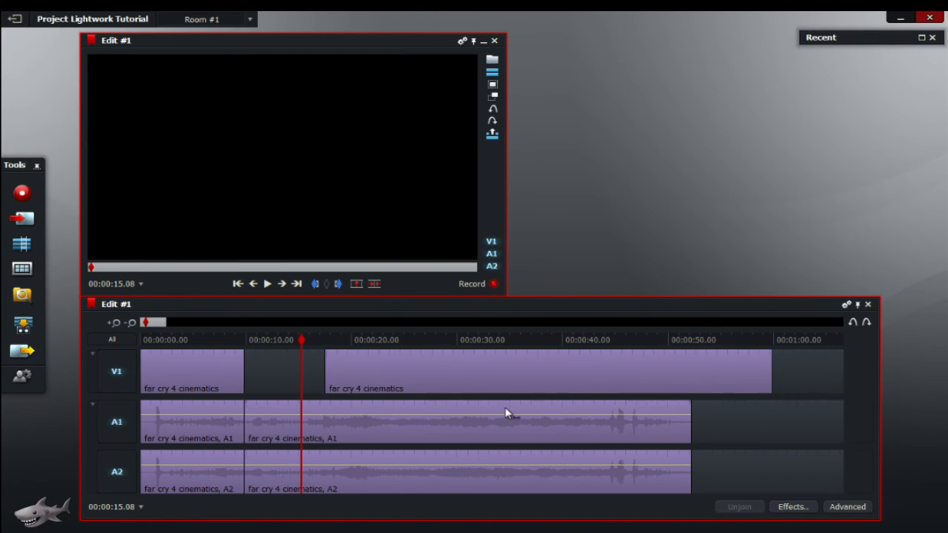
click(314, 344)
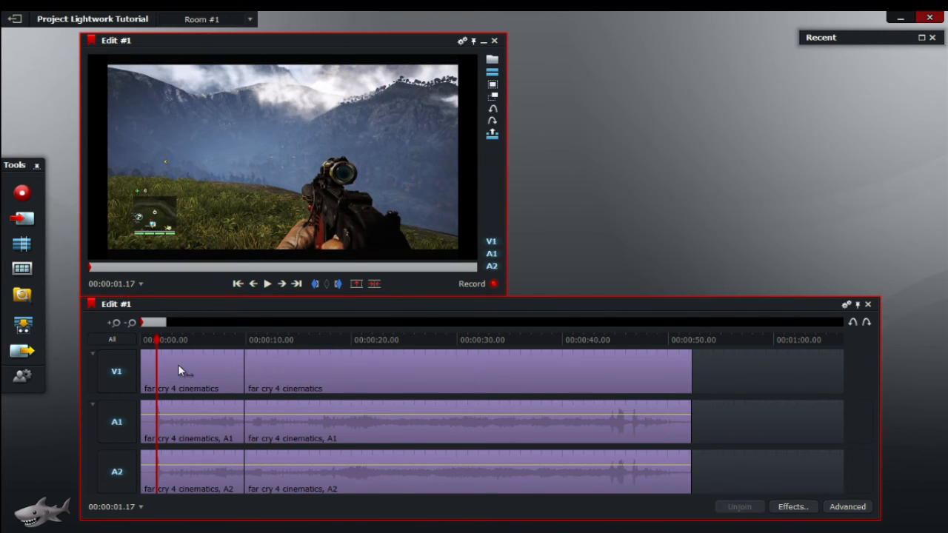
right_click(185, 370)
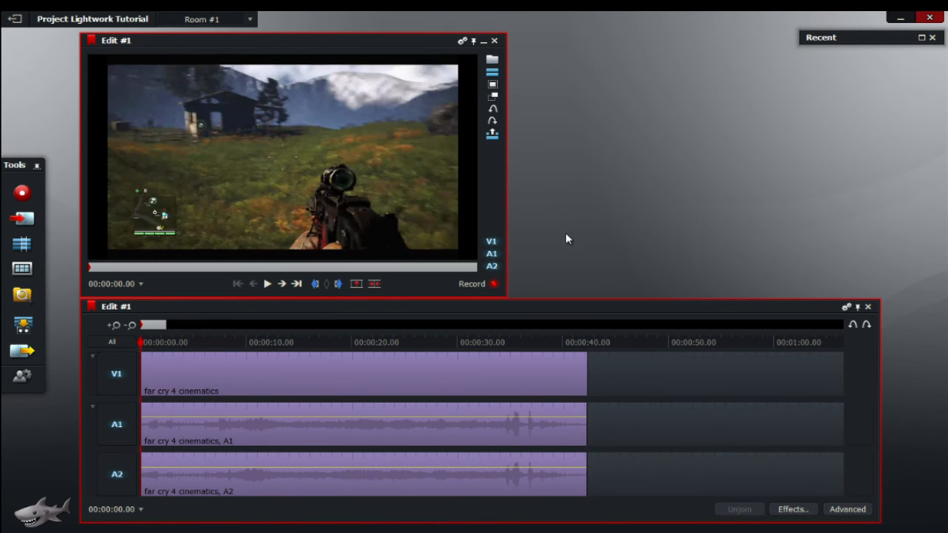
- Zoom the timeline in on the clip's opening seconds
click(266, 284)
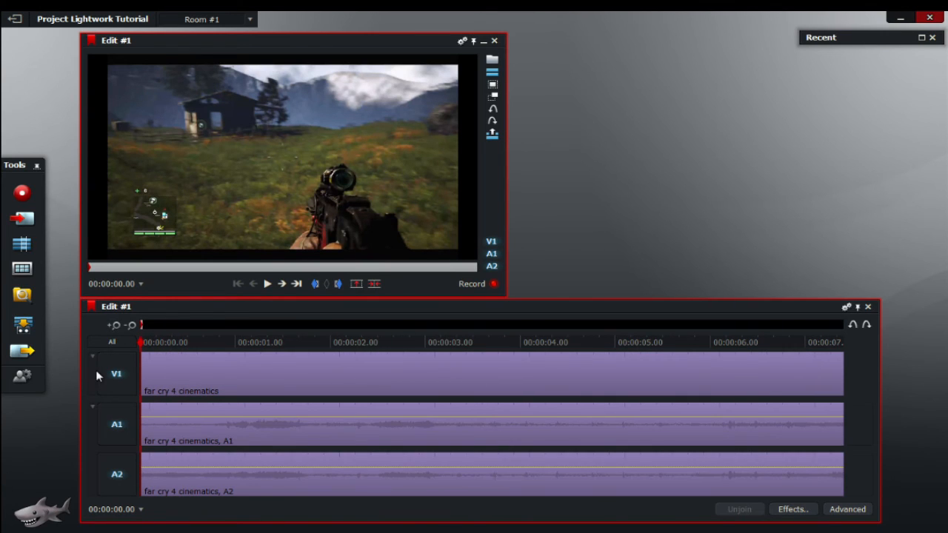
mouse_move(633, 216)
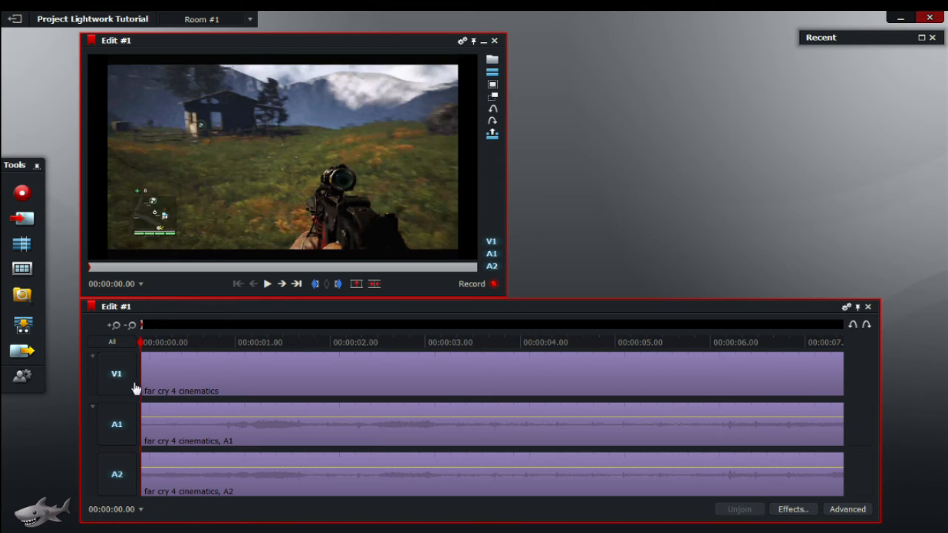
mouse_move(124, 379)
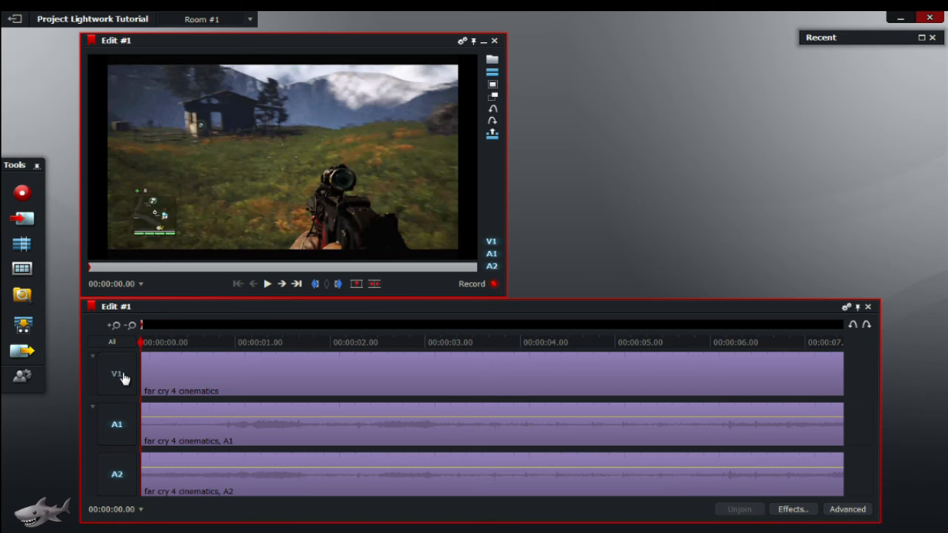
- Deselect the V1 track and move the playhead to about two seconds
click(200, 373)
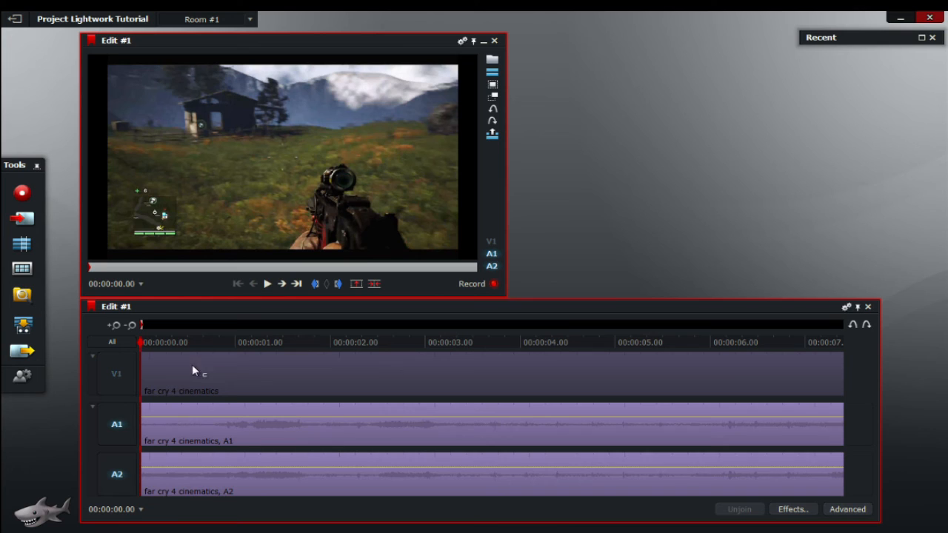
mouse_move(569, 216)
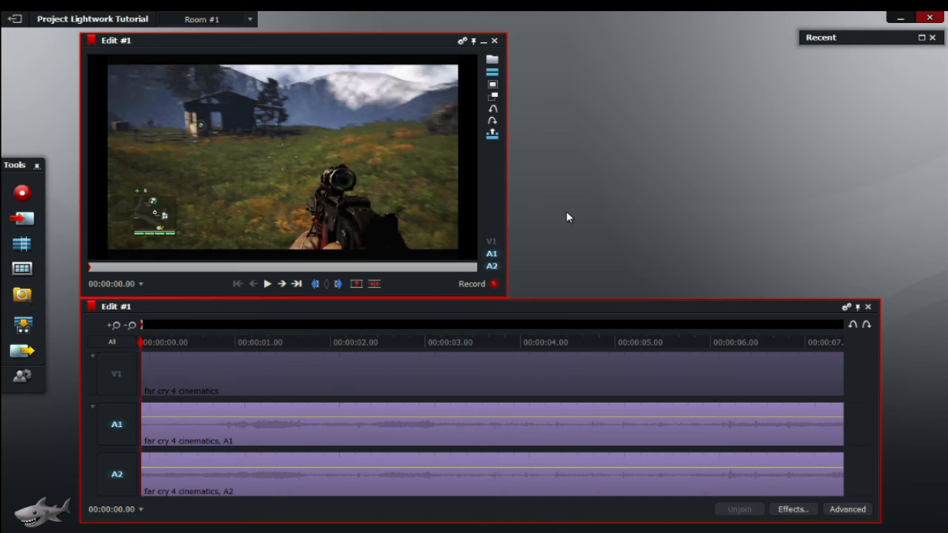
mouse_move(462, 284)
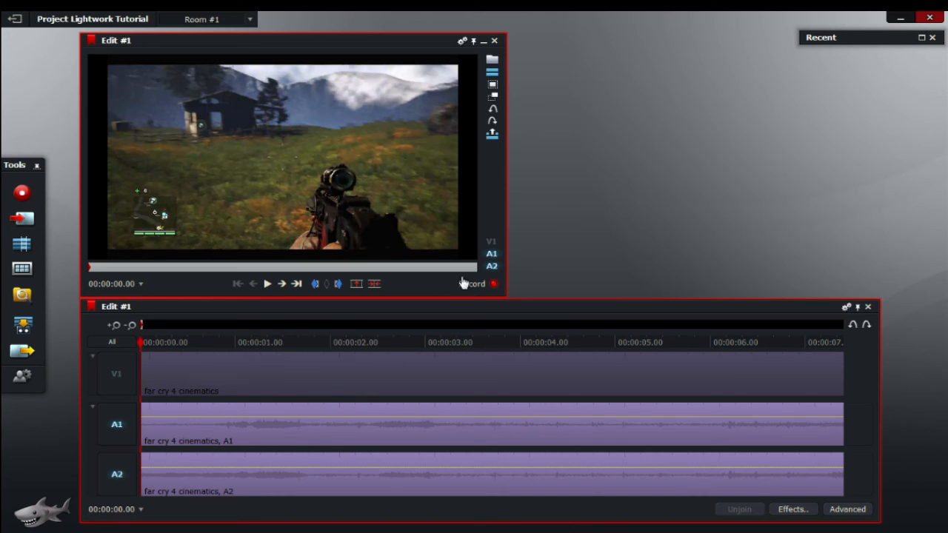
click(266, 285)
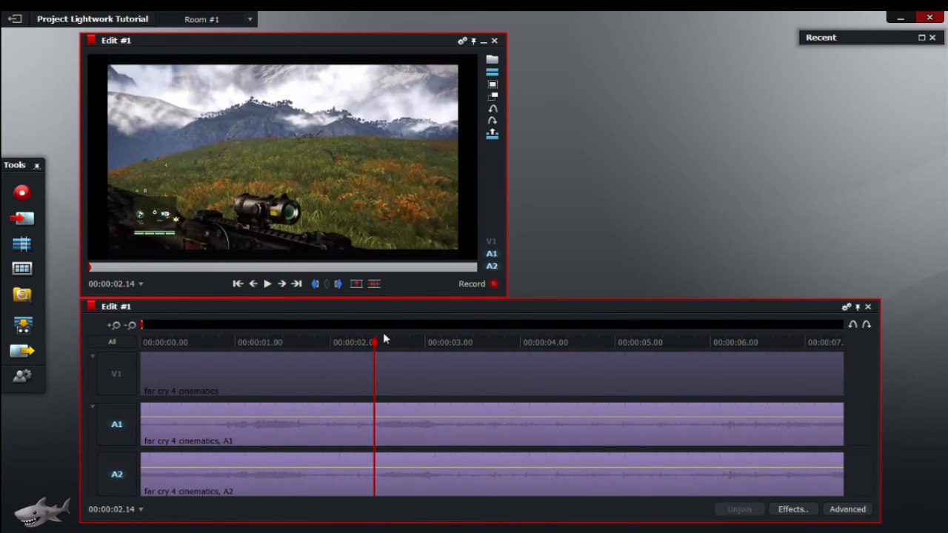
- Nudge the playhead to about 2.28 for the A1/A2 cut, then zoom the timeline out
drag(373, 343, 417, 344)
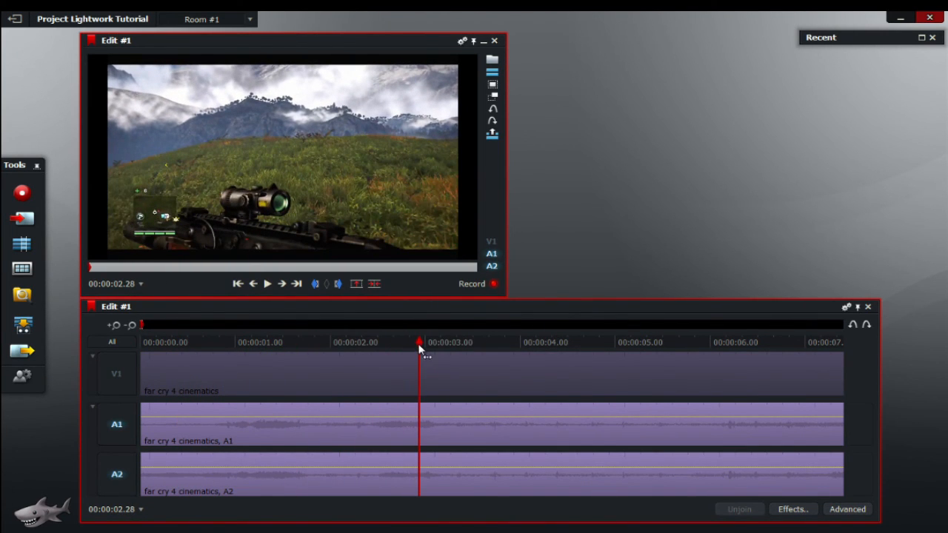
mouse_move(613, 207)
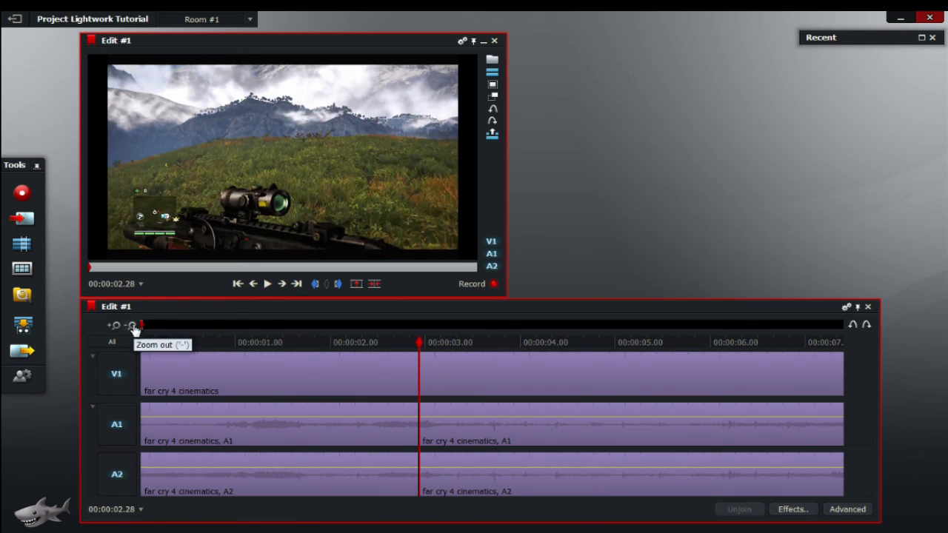
click(132, 326)
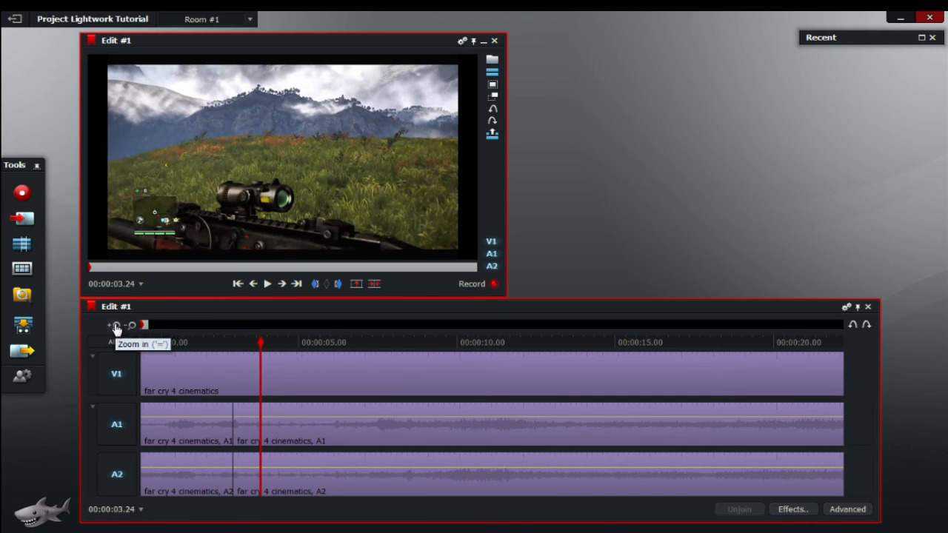
mouse_move(238, 391)
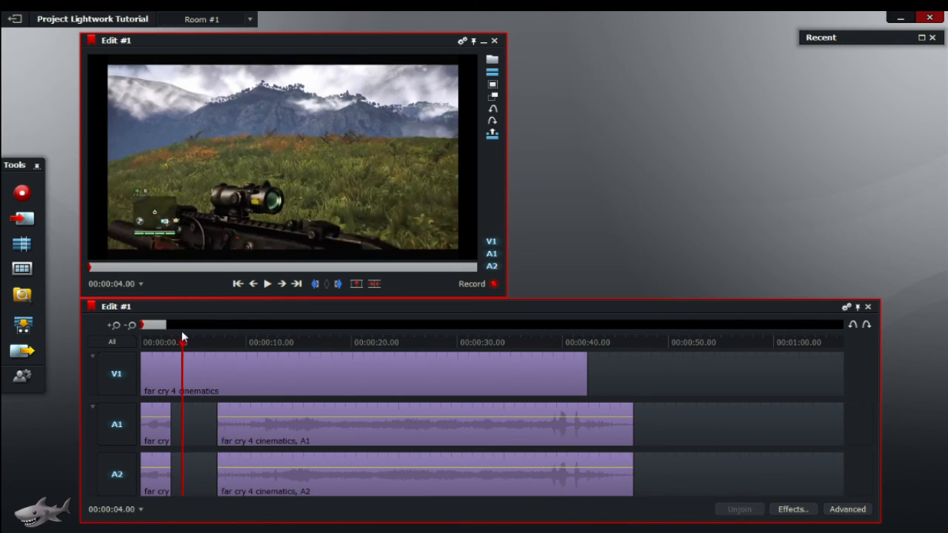
- Scrub the playhead back and forth across the audio gap near the clip start to preview the cut
click(210, 342)
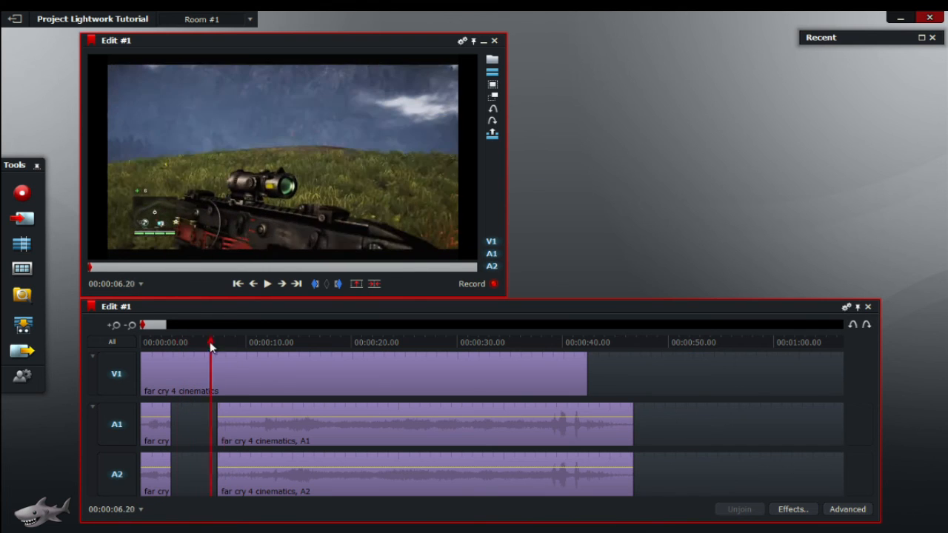
drag(210, 342, 157, 342)
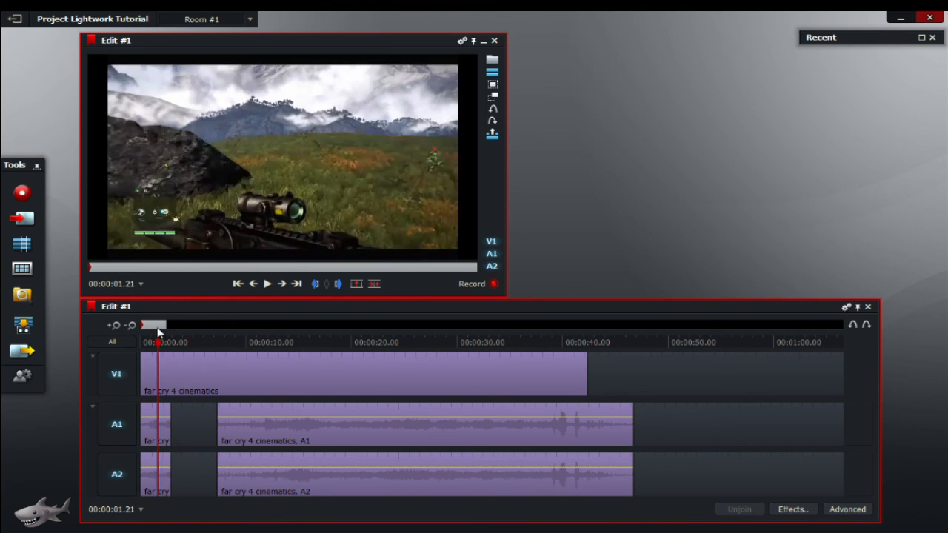
drag(160, 335, 209, 335)
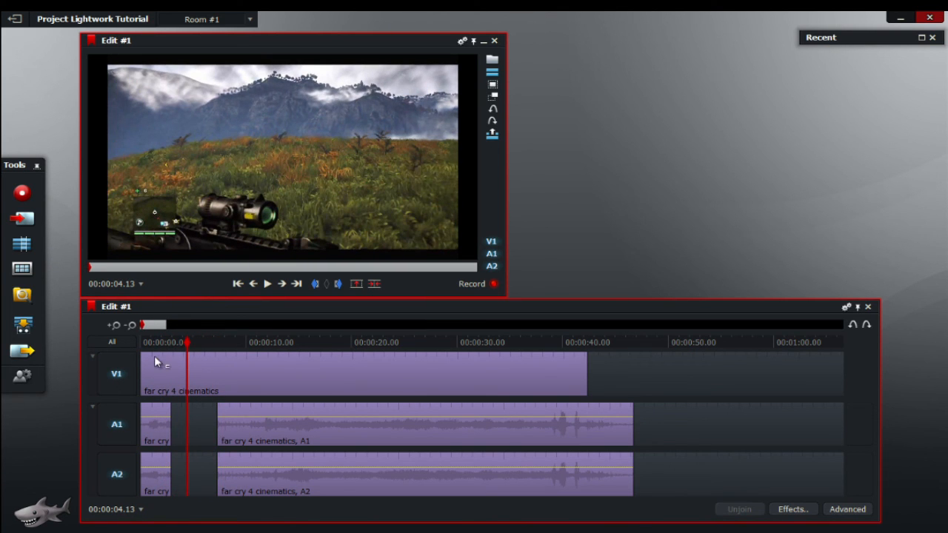
mouse_move(420, 310)
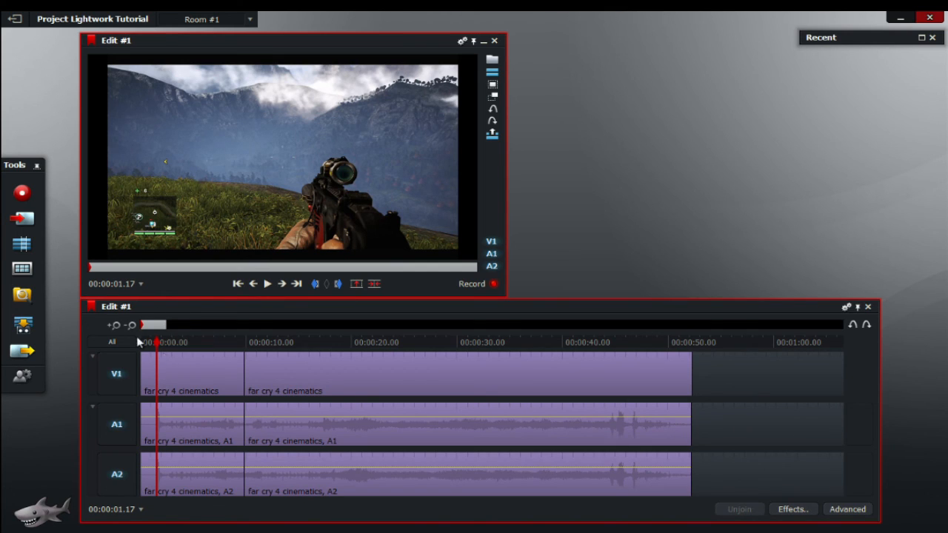
- Undo the split so the gameplay clip is continuous again on V1, A1 and A2
click(492, 121)
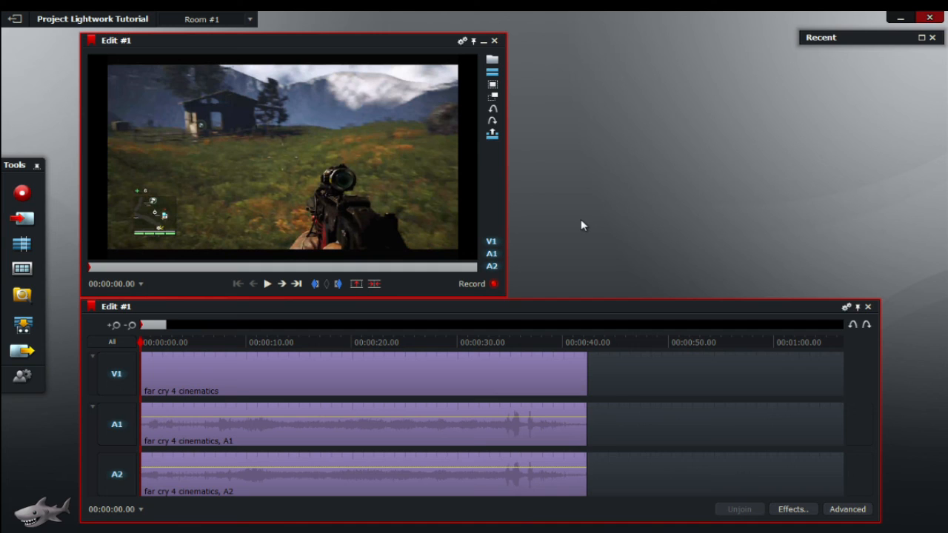
mouse_move(89, 214)
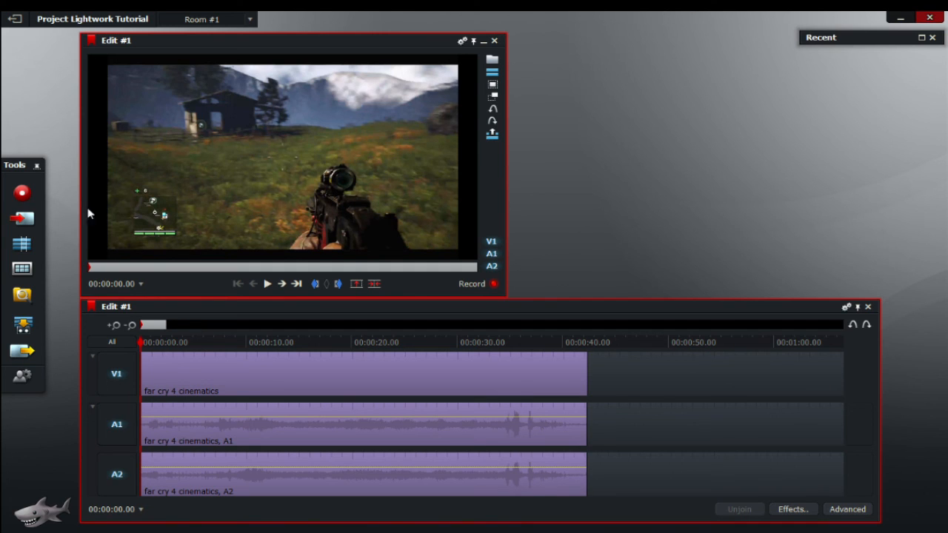
mouse_move(467, 51)
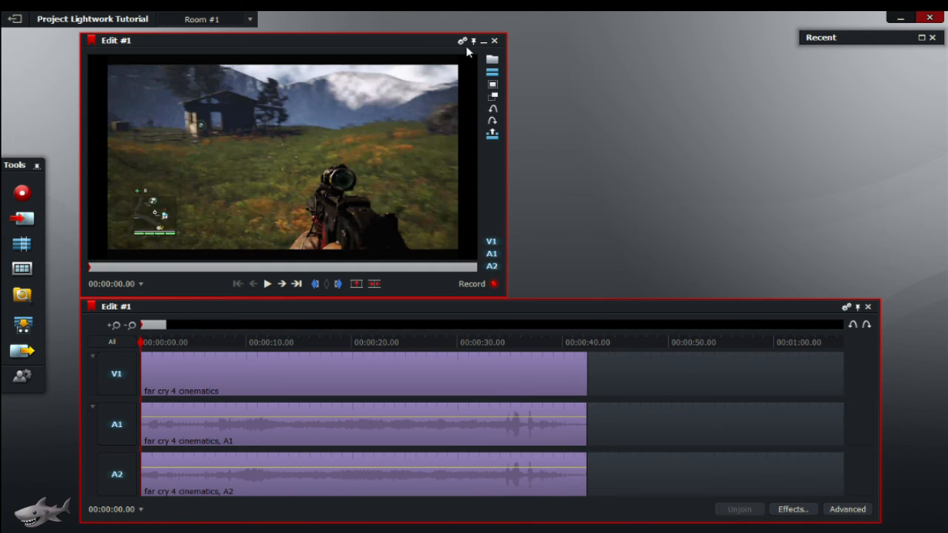
mouse_move(107, 237)
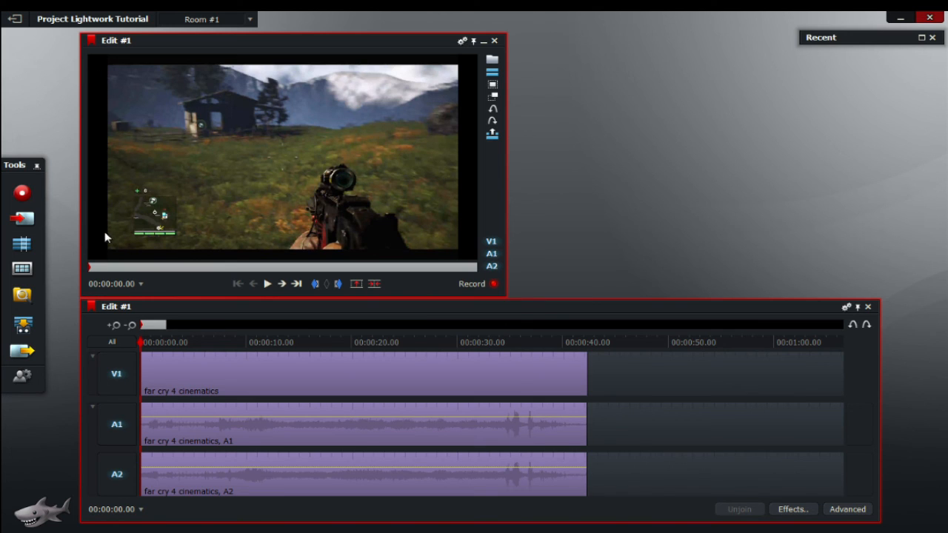
mouse_move(474, 62)
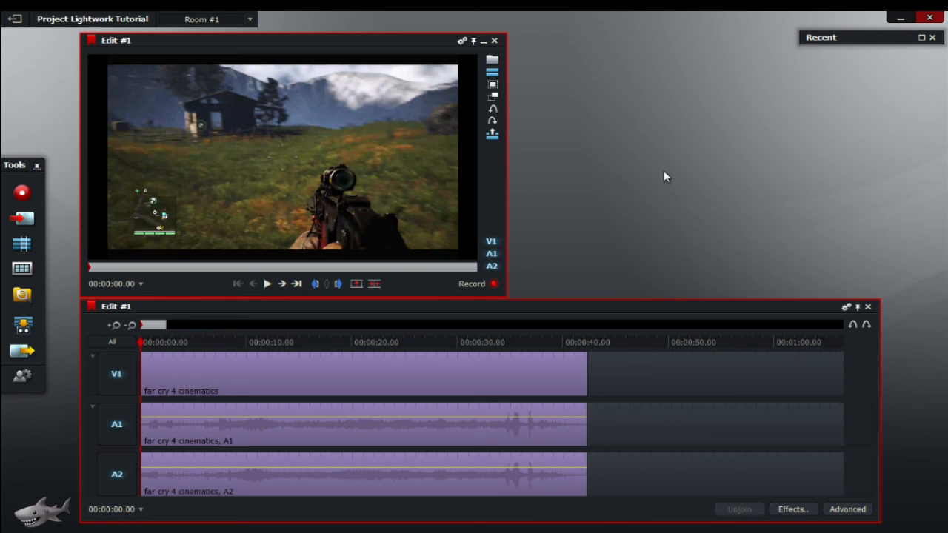
mouse_move(674, 198)
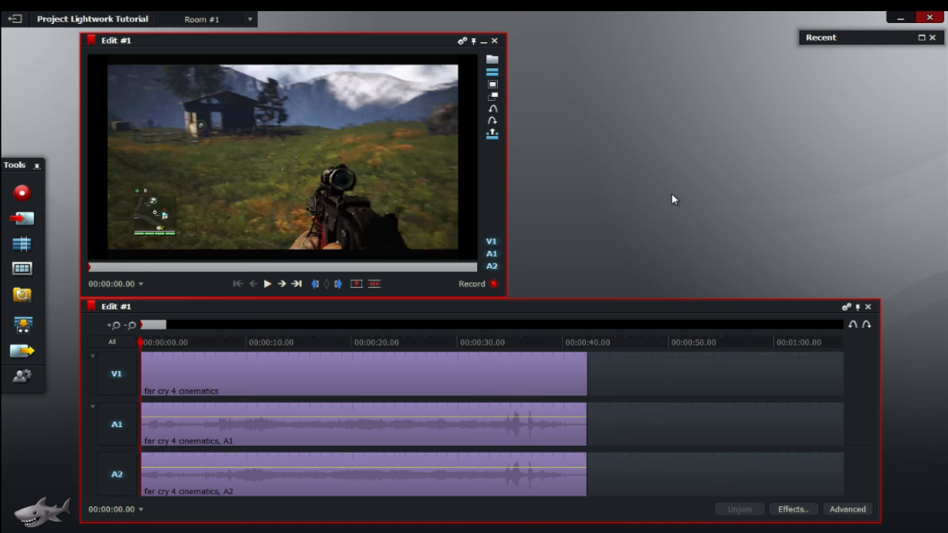
mouse_move(660, 203)
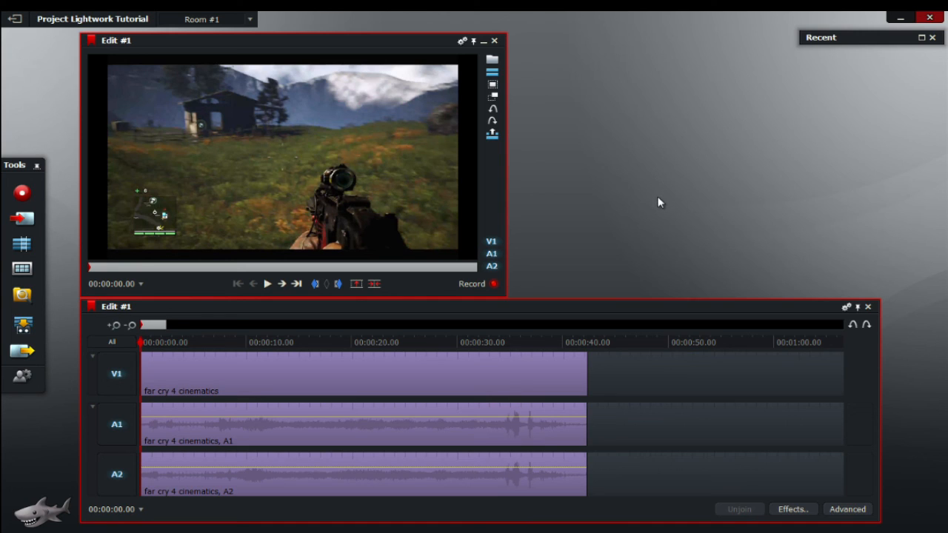